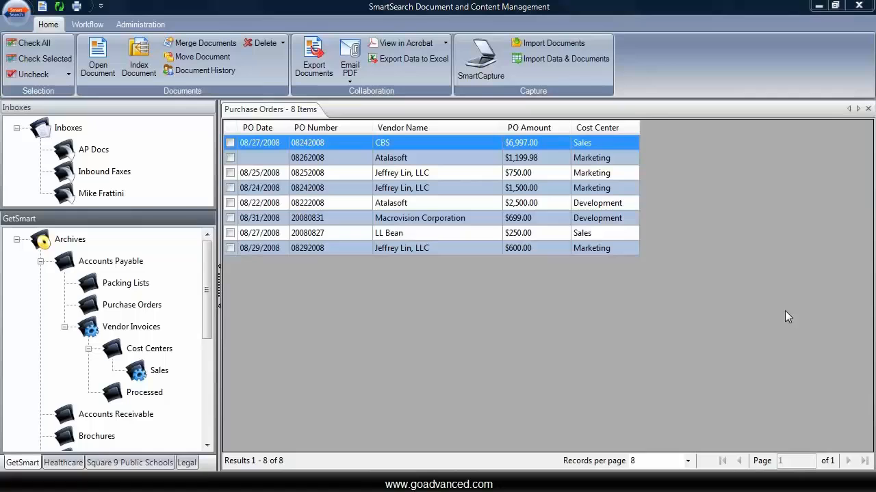
{"action": "mouse_move", "coordinate": [782, 317]}
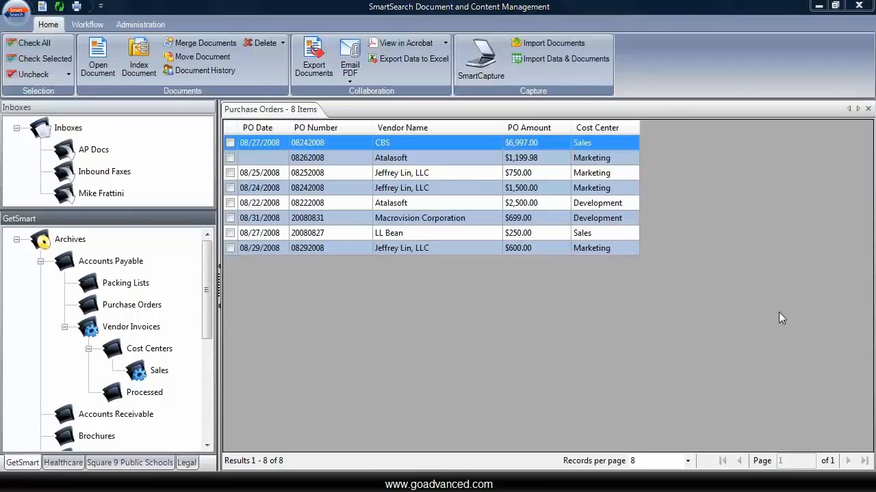
{"action": "mouse_move", "coordinate": [777, 314]}
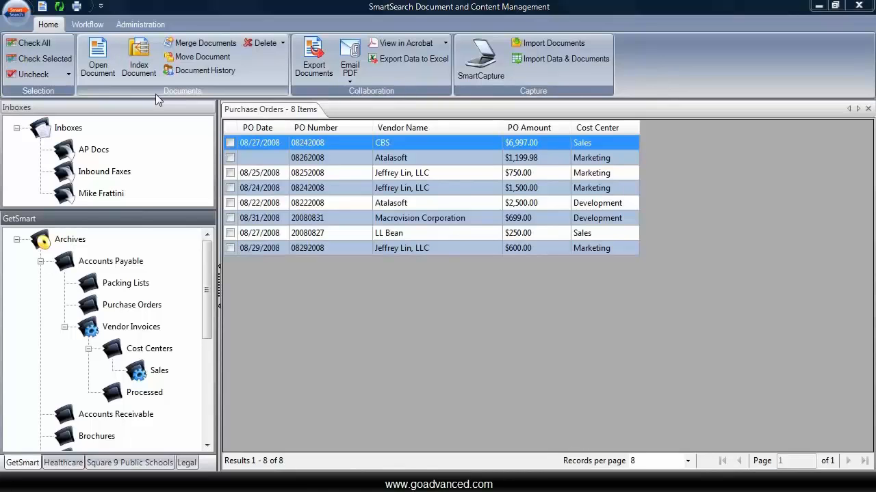
{"action": "mouse_move", "coordinate": [153, 101]}
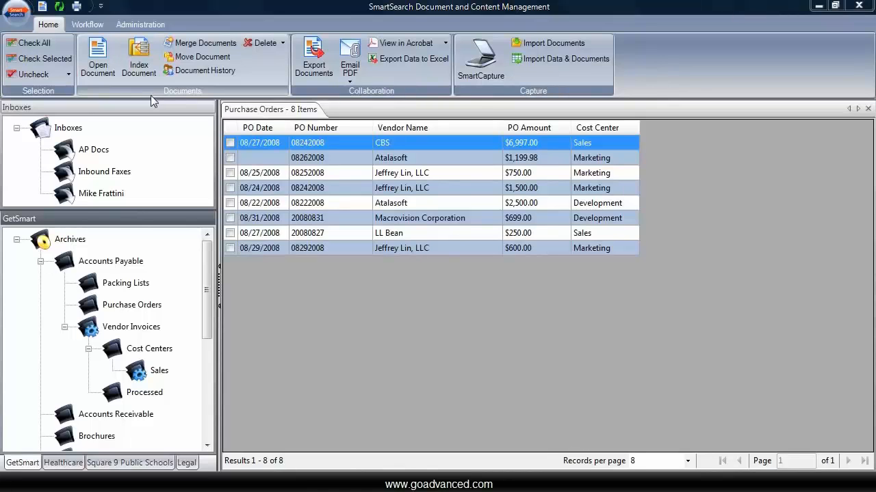
{"action": "mouse_move", "coordinate": [559, 57]}
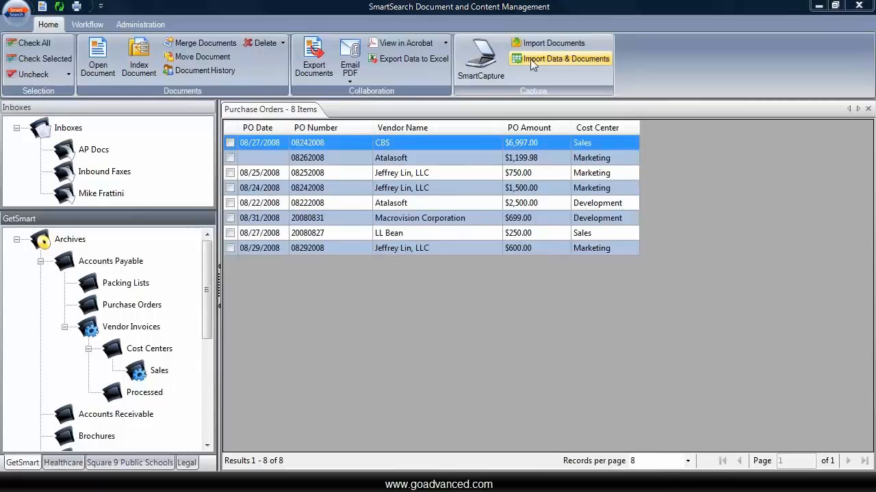
{"action": "mouse_move", "coordinate": [99, 172]}
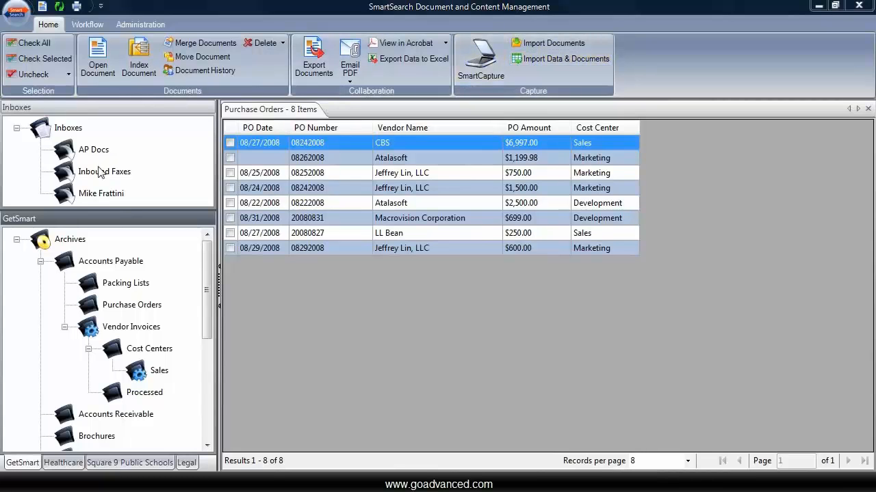
{"action": "mouse_move", "coordinate": [151, 165]}
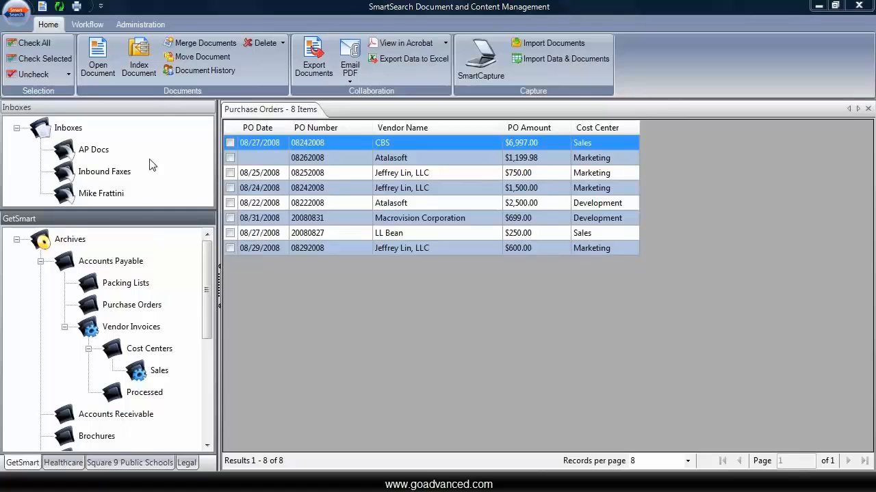
{"action": "mouse_move", "coordinate": [146, 167]}
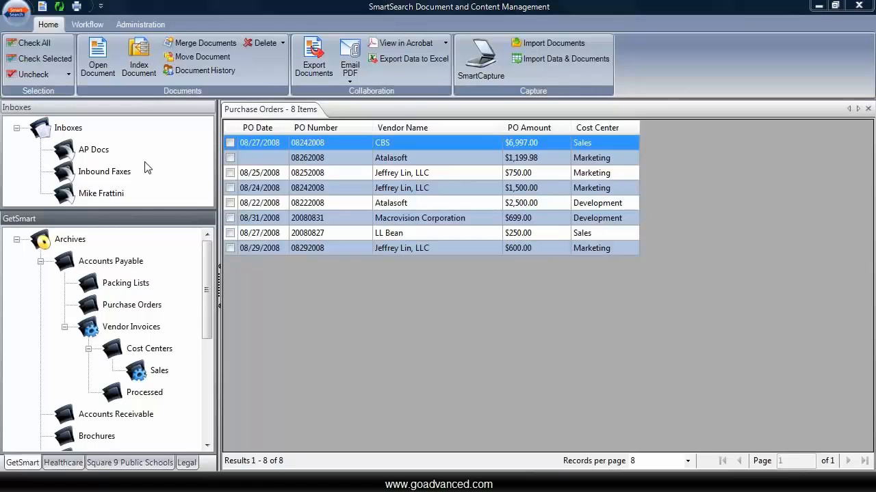
{"action": "mouse_move", "coordinate": [142, 169]}
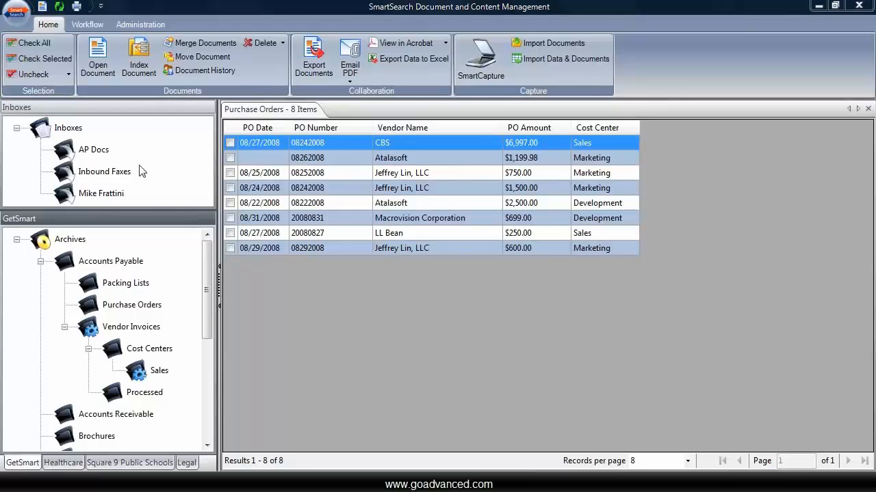
{"action": "mouse_move", "coordinate": [118, 163]}
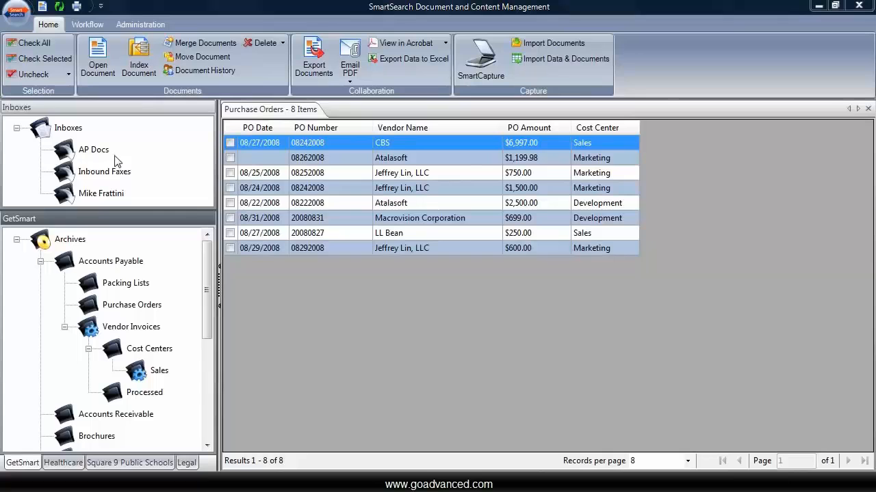
{"action": "mouse_move", "coordinate": [90, 178]}
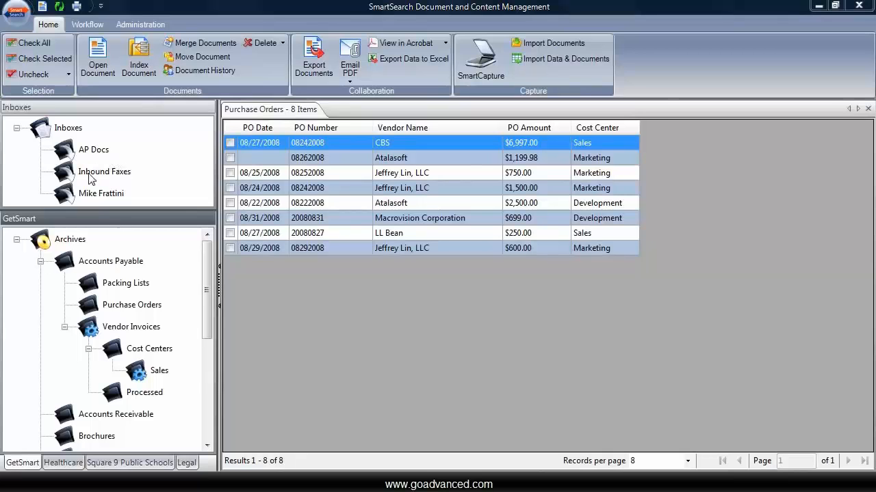
{"action": "mouse_move", "coordinate": [123, 193]}
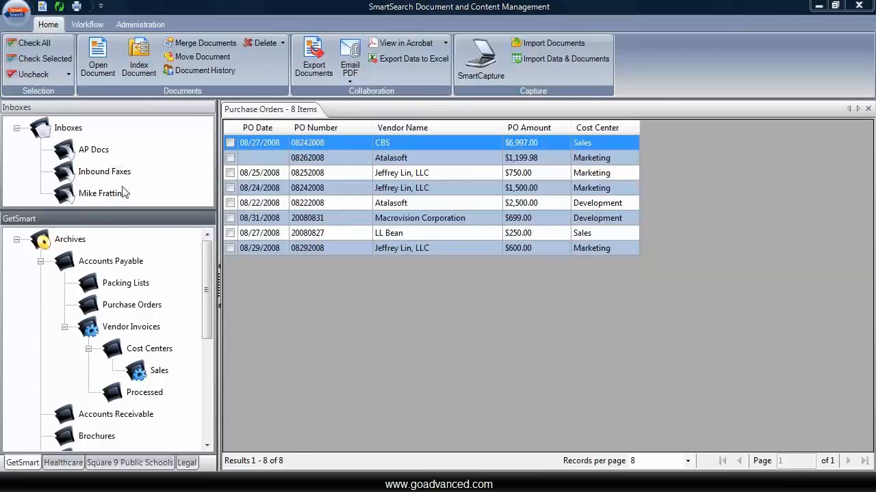
{"action": "mouse_move", "coordinate": [107, 208]}
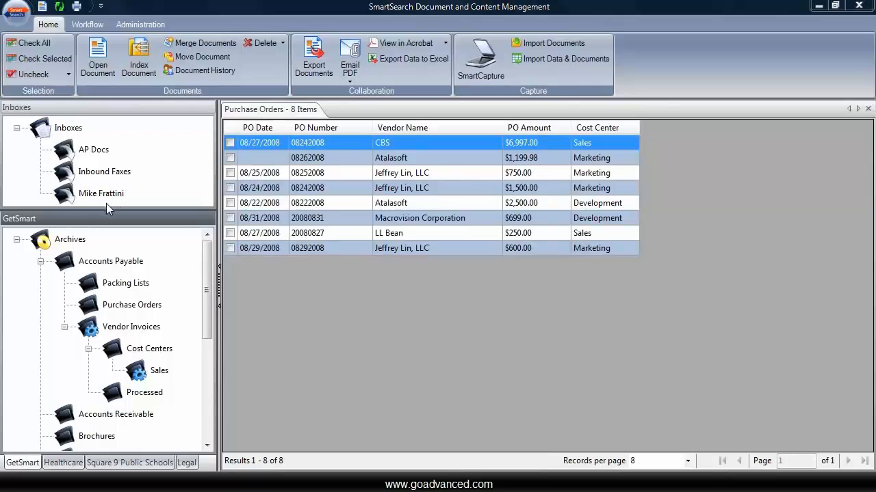
{"action": "mouse_move", "coordinate": [118, 218]}
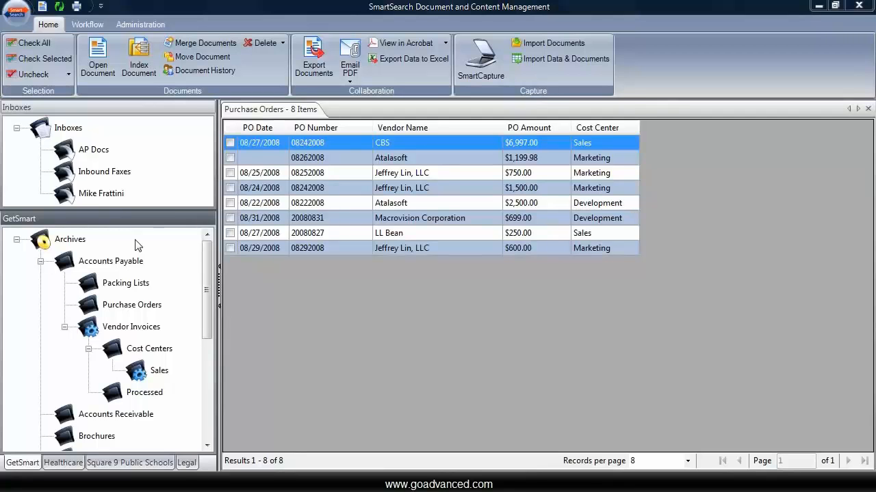
Open a user's inbox under Inboxes to list its three Atalasoft PDF files
{"action": "left_click", "coordinate": [687, 460]}
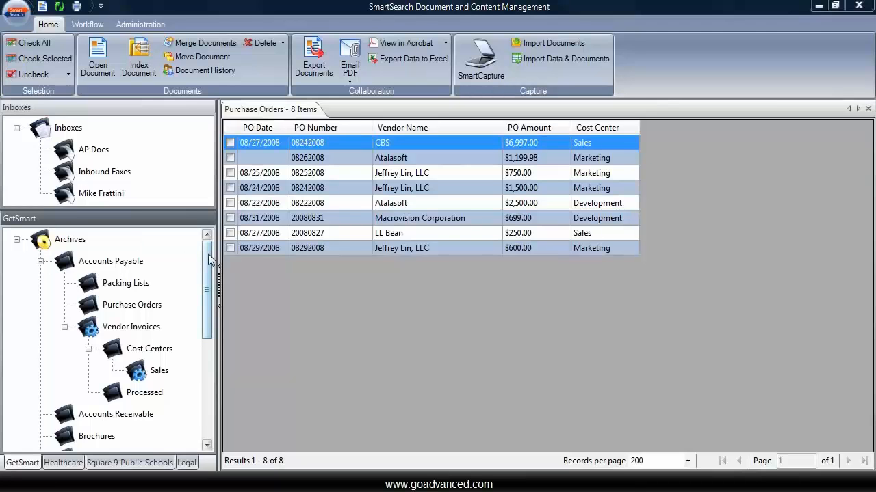
{"action": "scroll", "scroll_direction": "down", "scroll_amount": 3}
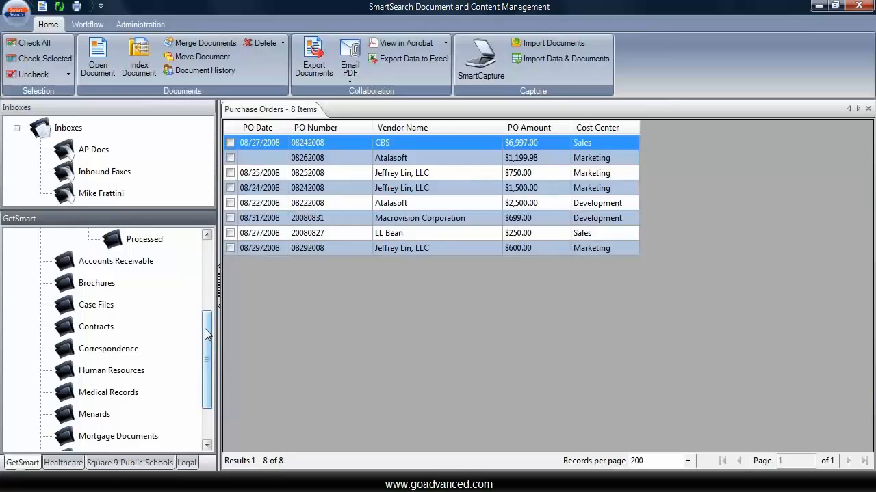
{"action": "left_click", "coordinate": [111, 369]}
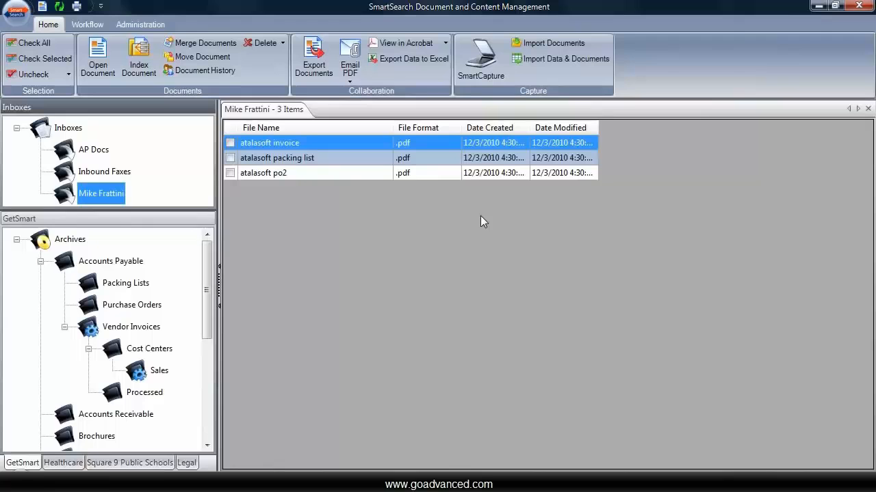
{"action": "mouse_move", "coordinate": [445, 218]}
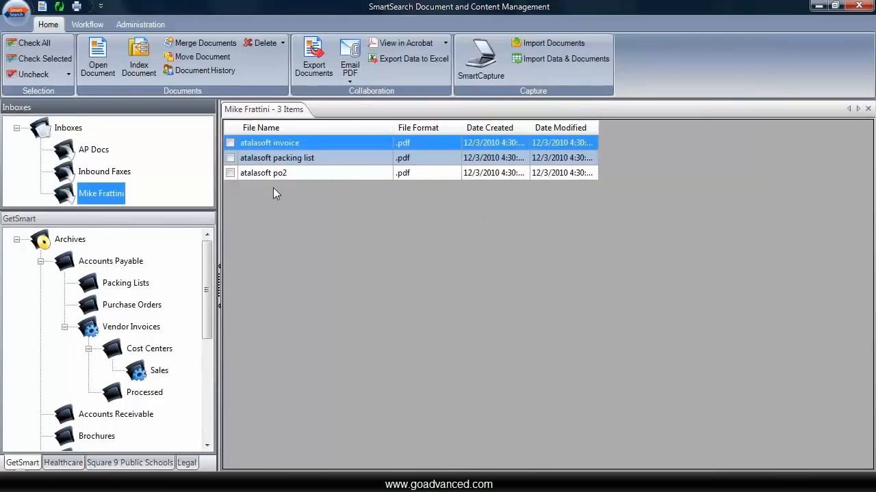
File the Atalasoft purchase order into Purchase Orders with Key Free index values, reaching the Cost Center list
{"action": "left_click", "coordinate": [259, 128]}
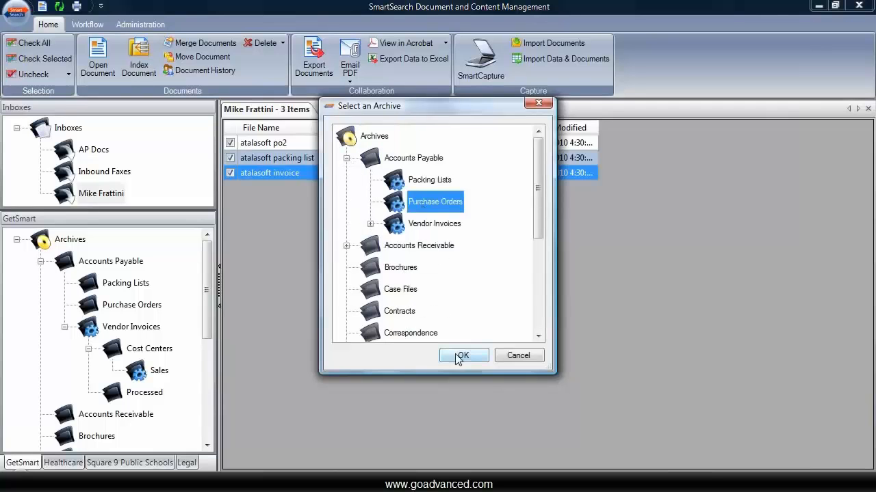
{"action": "left_click", "coordinate": [462, 355]}
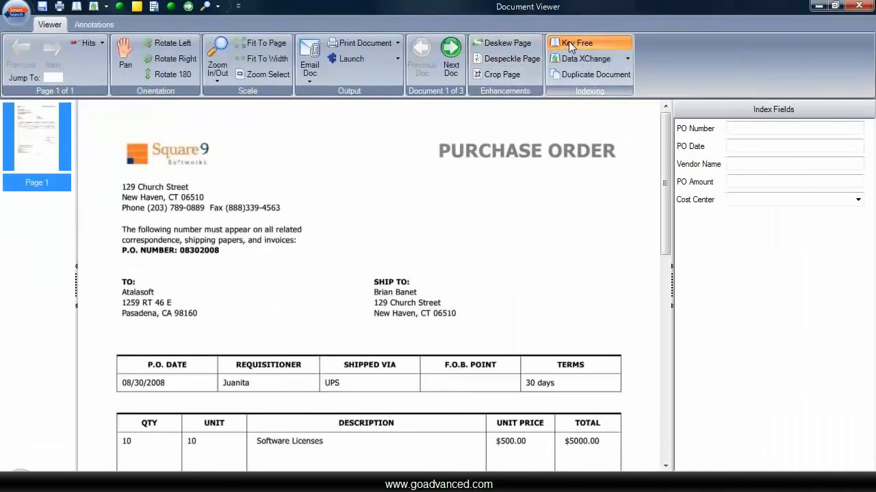
{"action": "left_click", "coordinate": [576, 43]}
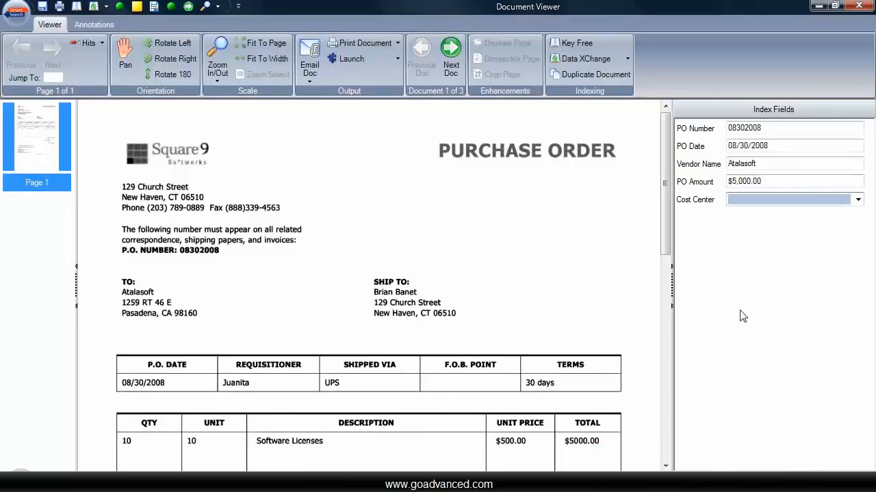
{"action": "mouse_move", "coordinate": [758, 304]}
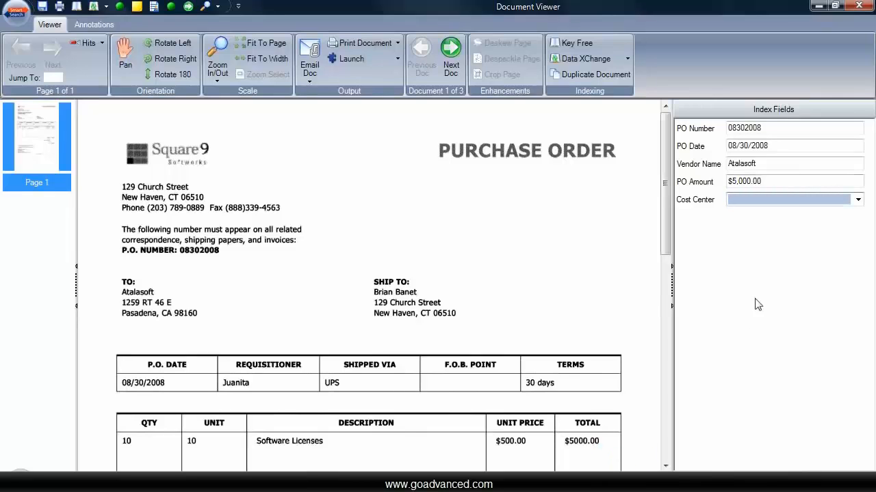
{"action": "left_click", "coordinate": [856, 200]}
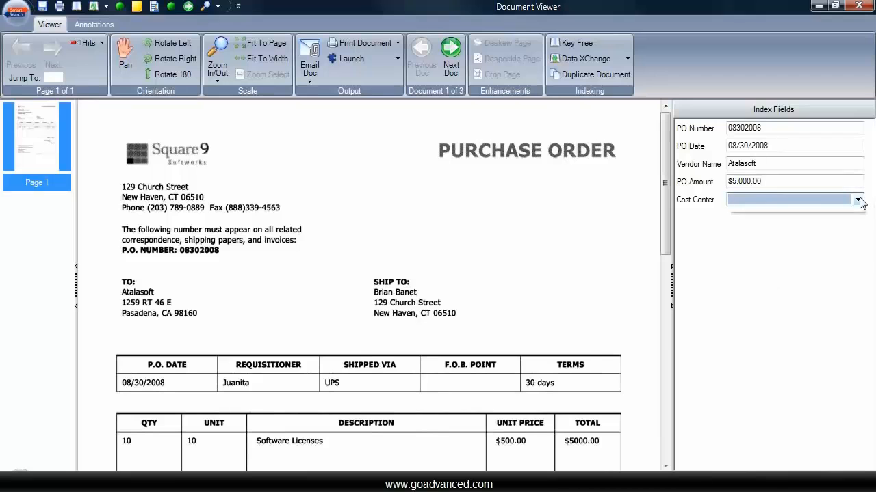
{"action": "left_click", "coordinate": [856, 200]}
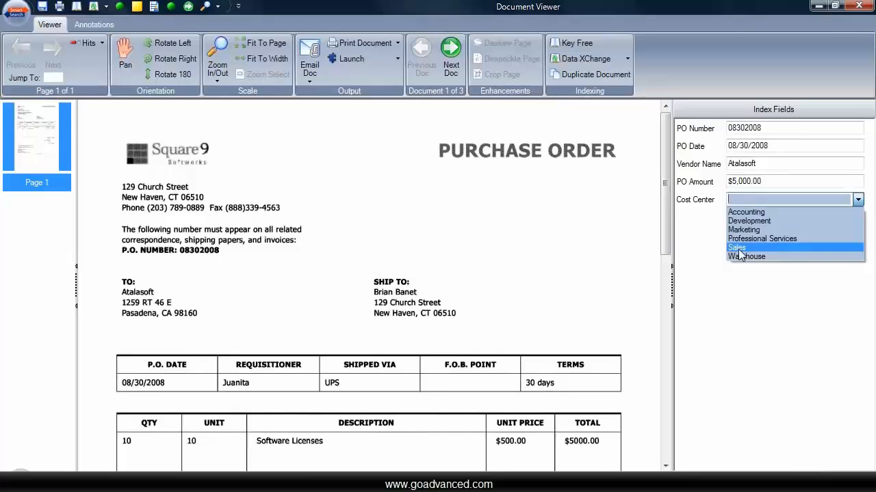
Choose the purchase order's cost center and target the Packing Lists archive for the packaging slip
{"action": "left_click", "coordinate": [736, 248]}
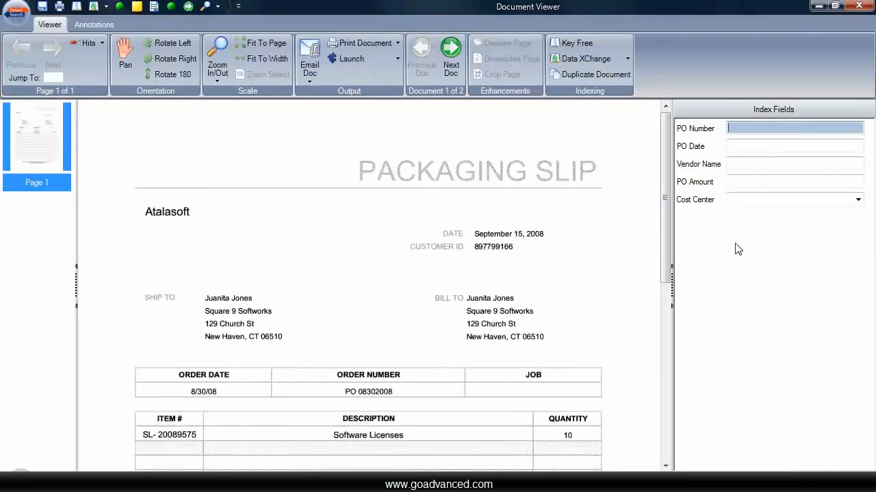
{"action": "mouse_move", "coordinate": [695, 246]}
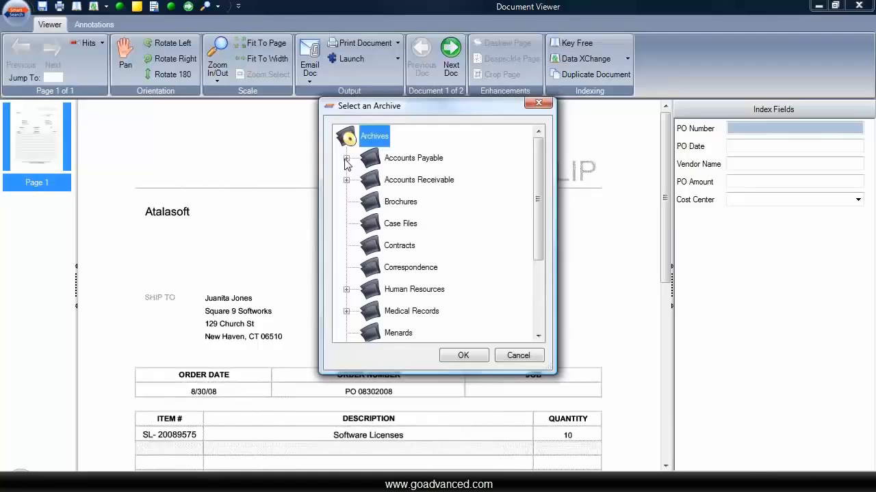
{"action": "left_click", "coordinate": [347, 159]}
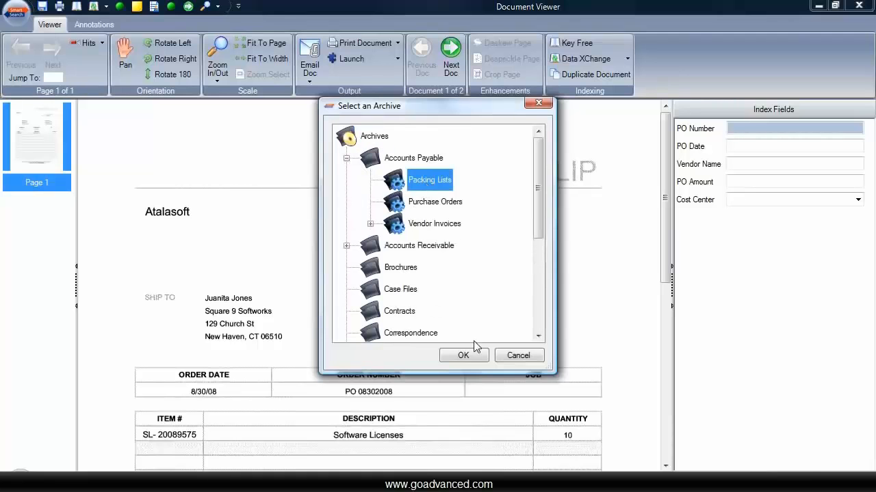
{"action": "left_click", "coordinate": [463, 355]}
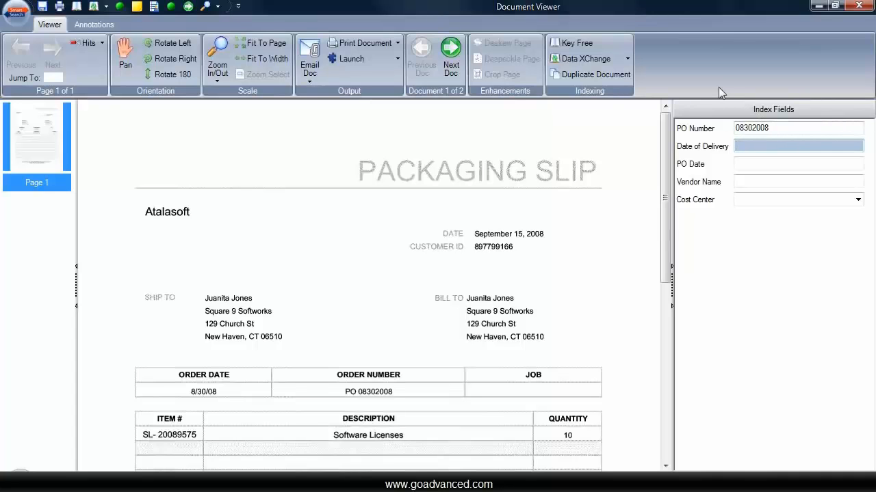
{"action": "mouse_move", "coordinate": [648, 79]}
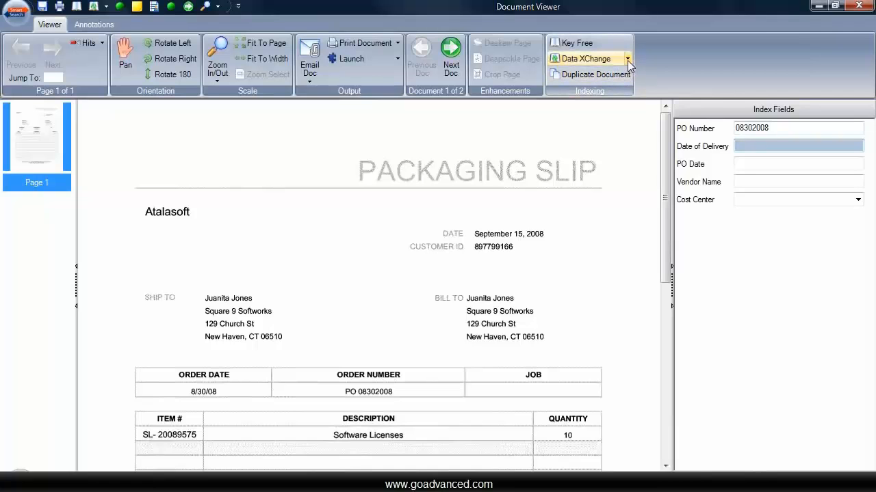
Fill the packing slip's index fields from linked data and move to the next document
{"action": "left_click", "coordinate": [796, 145]}
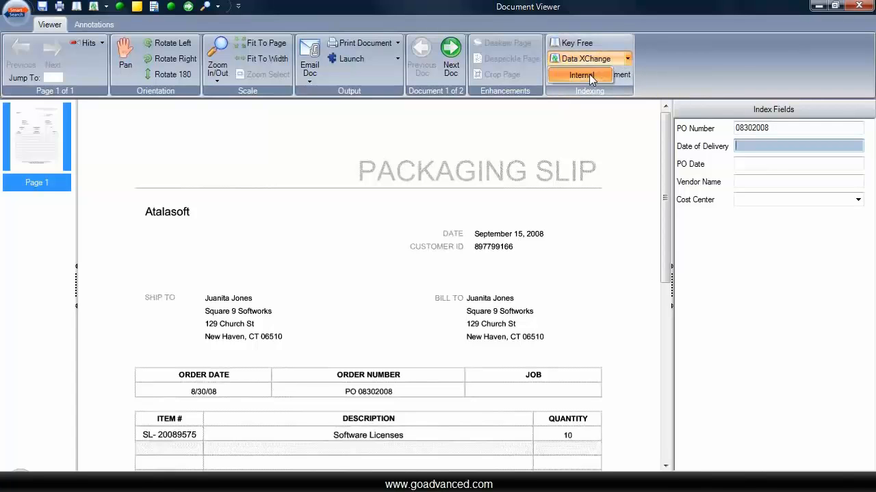
{"action": "left_click", "coordinate": [585, 74]}
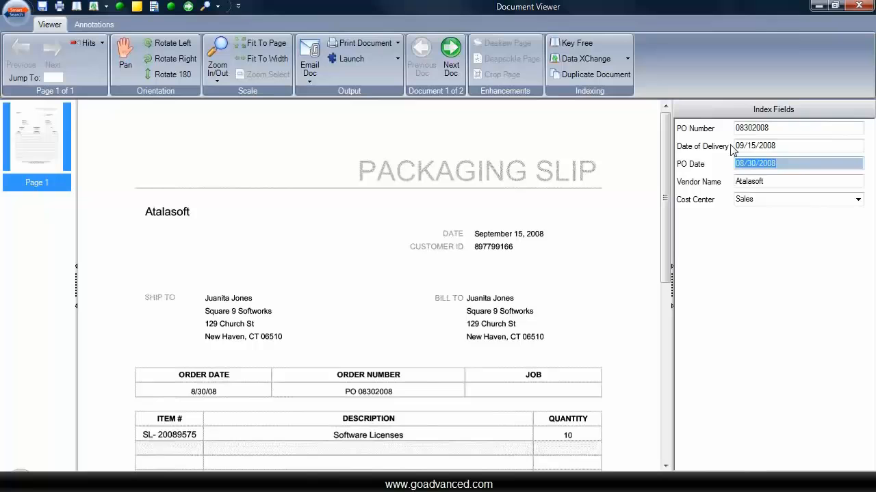
{"action": "left_click", "coordinate": [450, 54]}
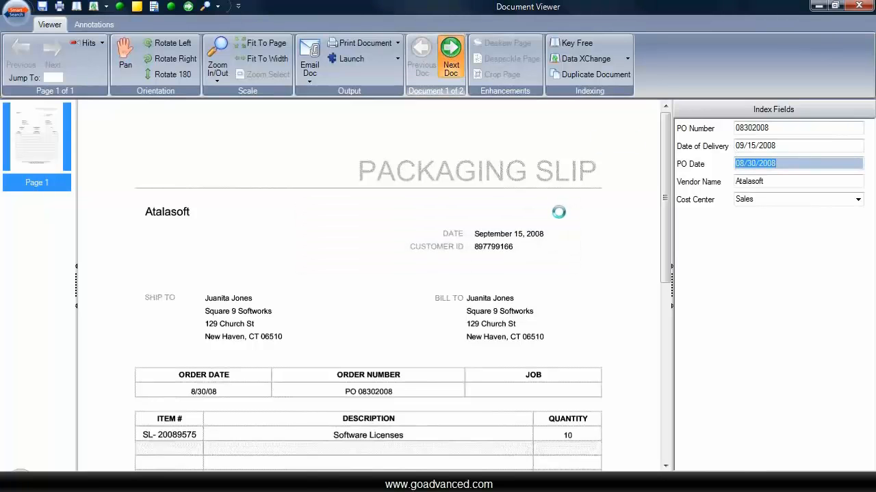
File the Atalasoft invoice into the Accounts Payable archive with cost center Sales and close the viewer
{"action": "left_click", "coordinate": [450, 55]}
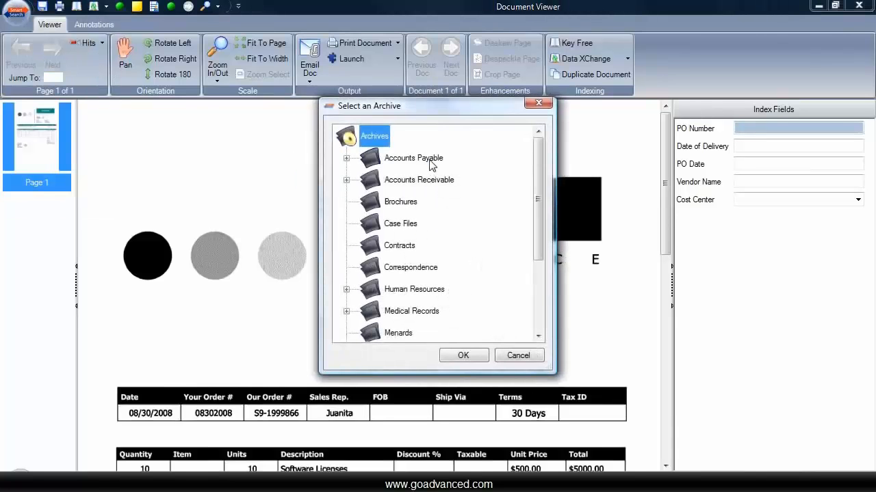
{"action": "left_click", "coordinate": [462, 356]}
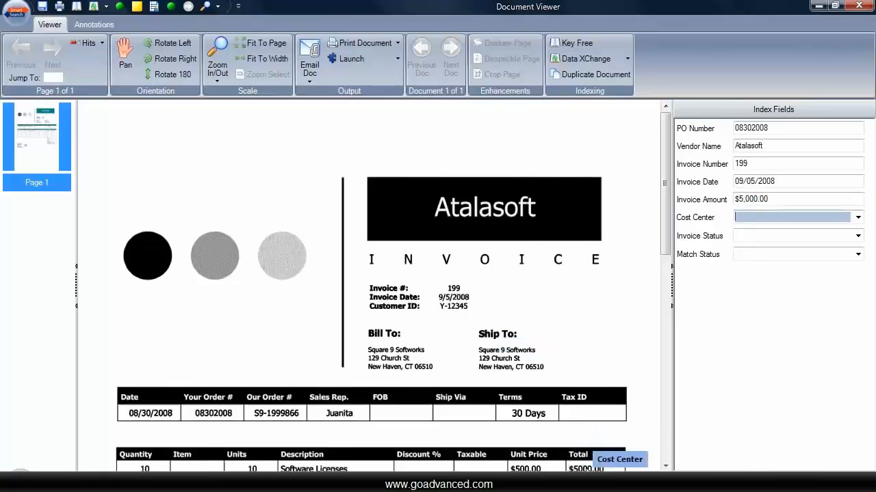
{"action": "left_click", "coordinate": [857, 218]}
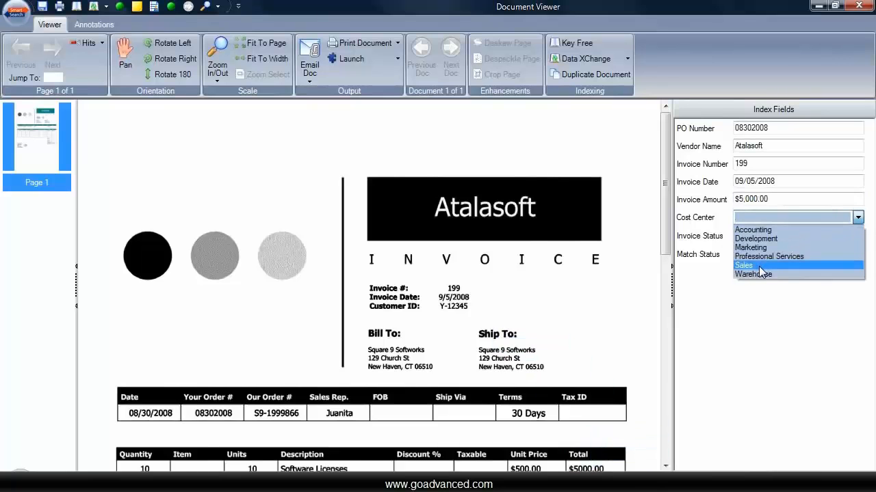
{"action": "left_click", "coordinate": [744, 266]}
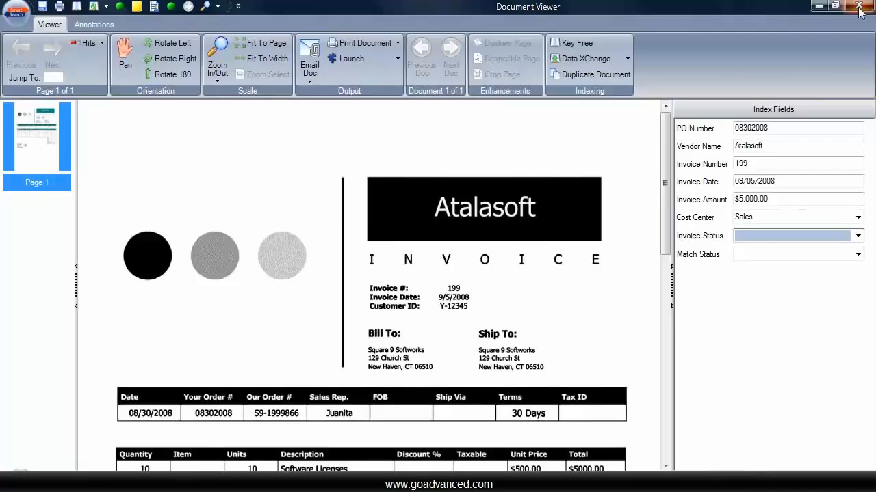
{"action": "left_click", "coordinate": [860, 6]}
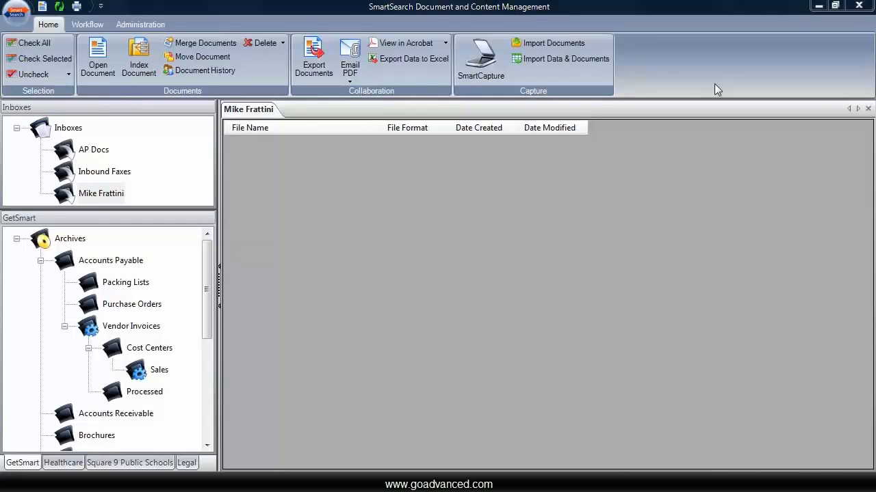
{"action": "mouse_move", "coordinate": [709, 75]}
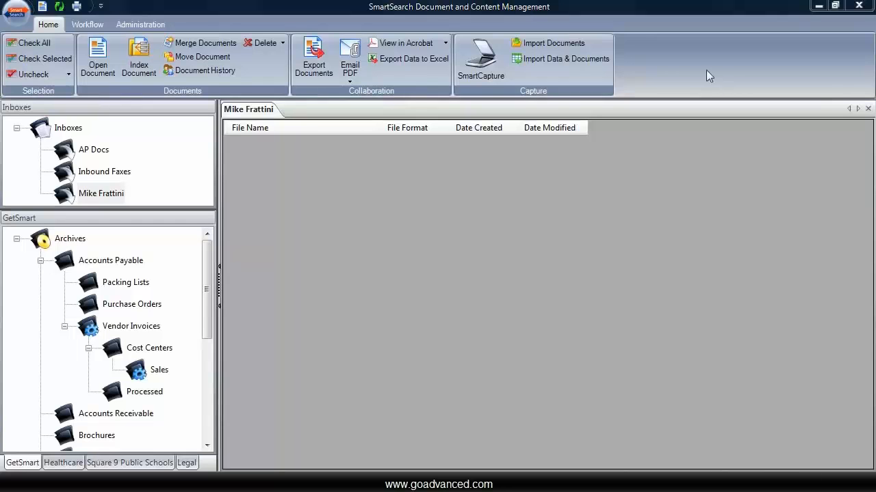
{"action": "left_click", "coordinate": [87, 25]}
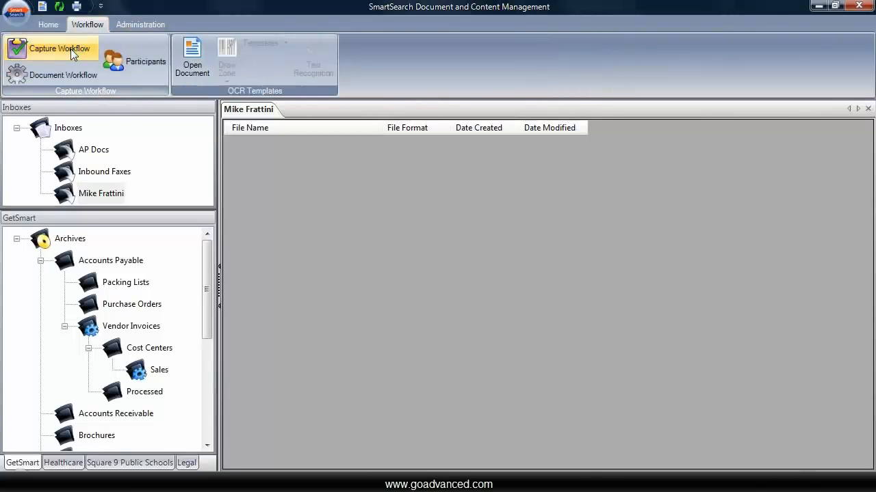
{"action": "left_click", "coordinate": [61, 50]}
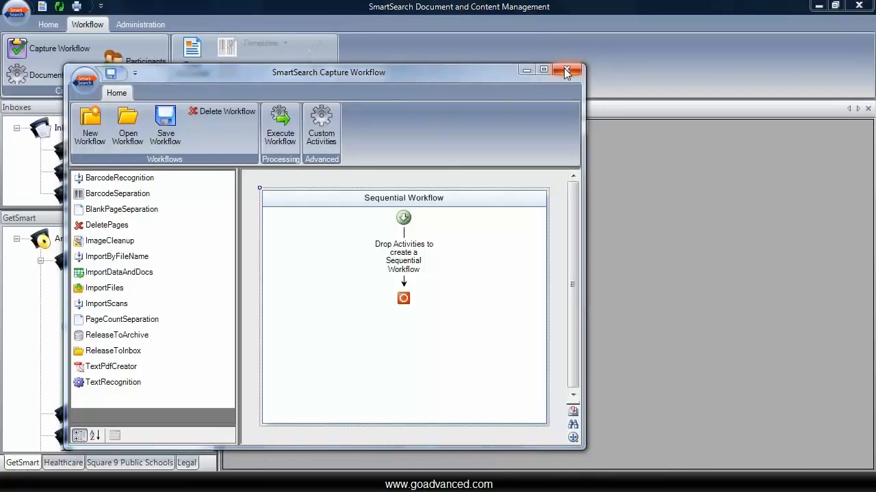
{"action": "left_click", "coordinate": [567, 71]}
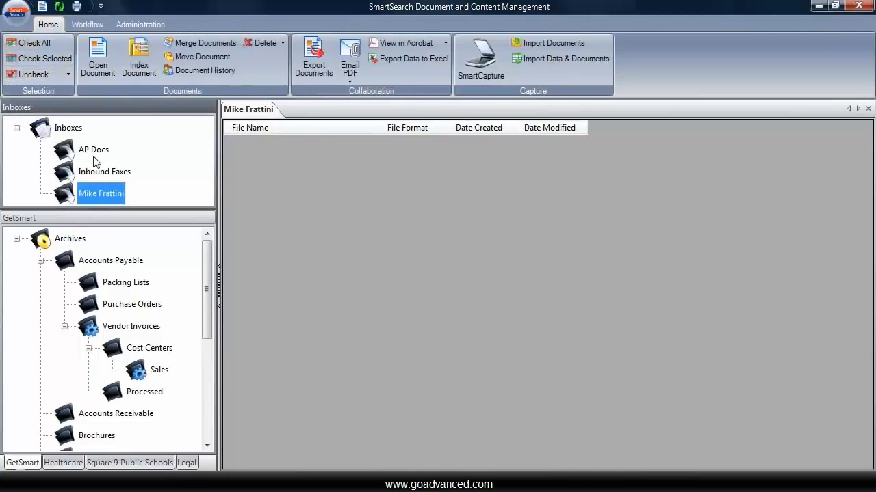
Search Purchase Orders by PO number 08302008 and open the matching Atalasoft order
{"action": "left_click", "coordinate": [132, 303]}
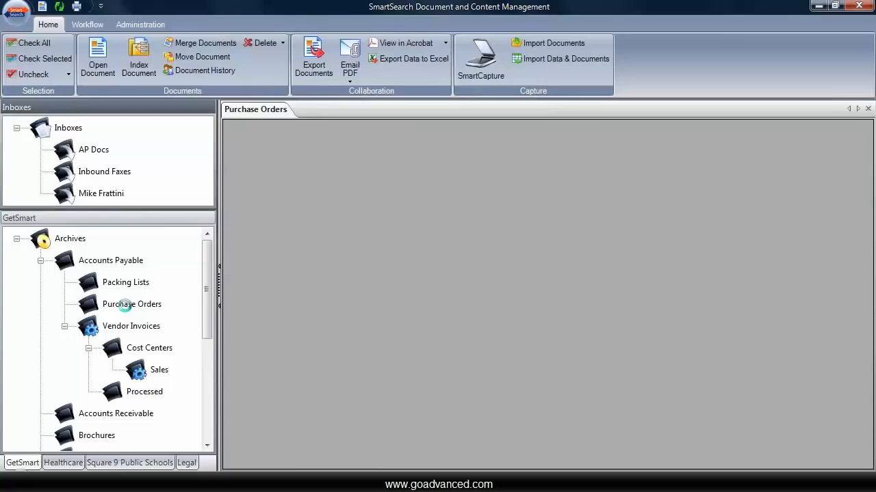
{"action": "right_click", "coordinate": [131, 304]}
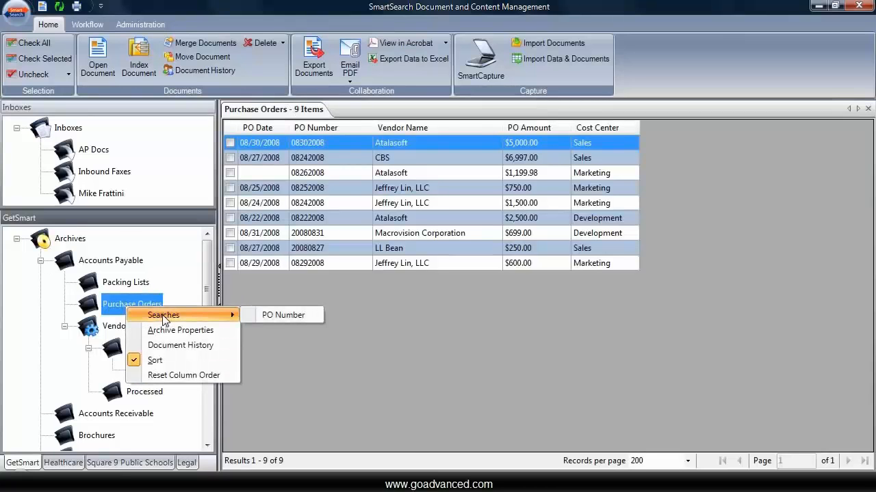
{"action": "mouse_move", "coordinate": [282, 314]}
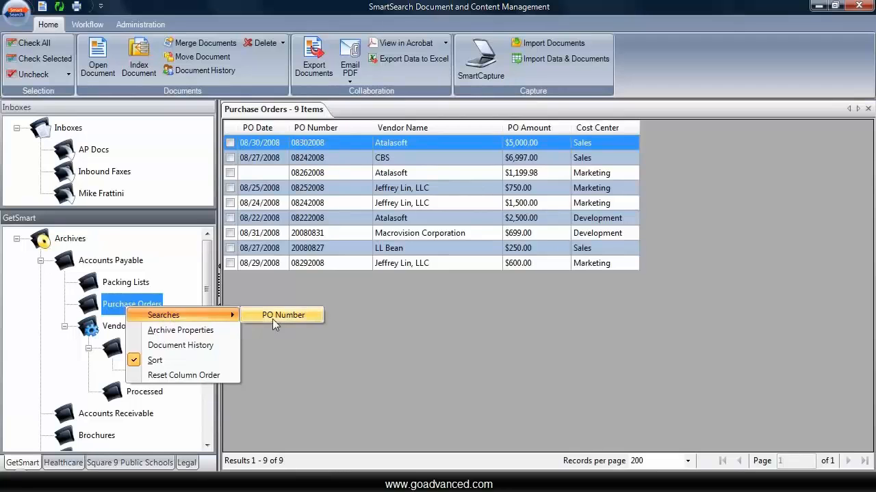
{"action": "left_click", "coordinate": [281, 314]}
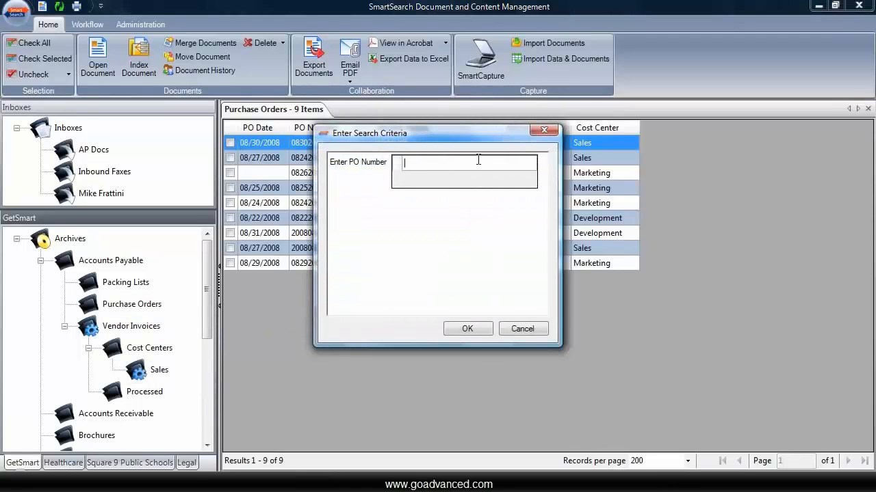
{"action": "type", "text": "0830200"}
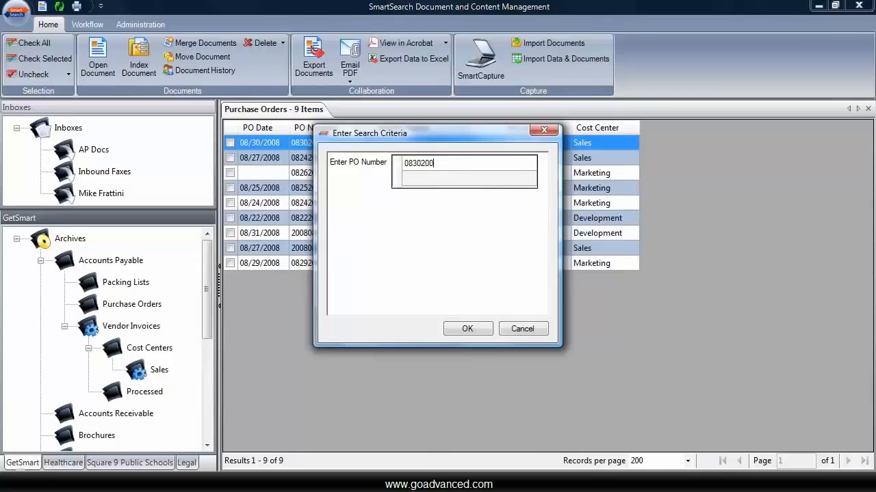
{"action": "left_click", "coordinate": [468, 328]}
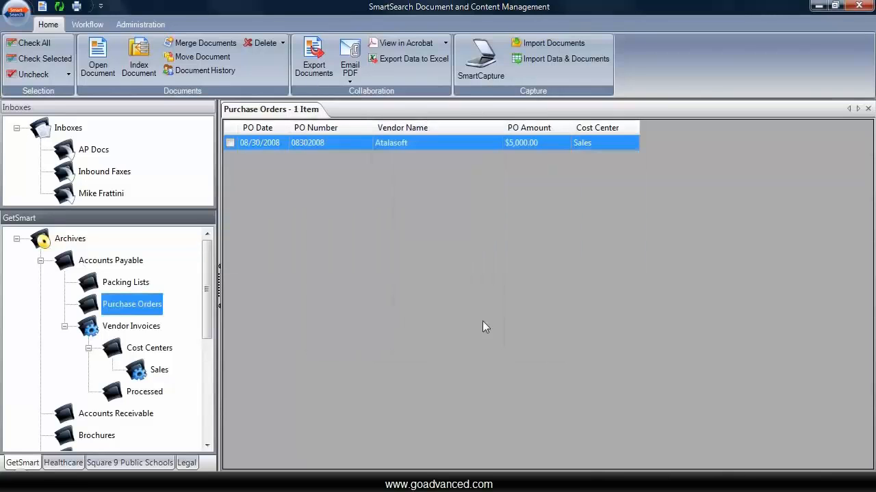
{"action": "left_click", "coordinate": [402, 127]}
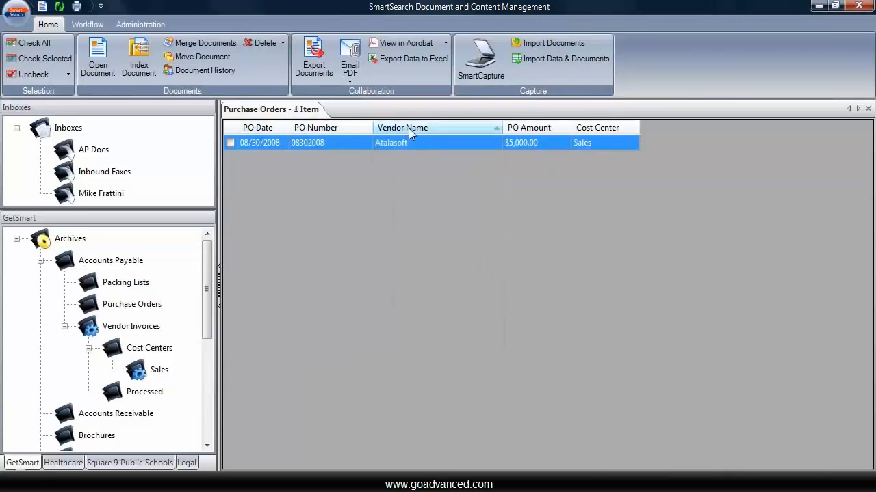
{"action": "left_click", "coordinate": [402, 127]}
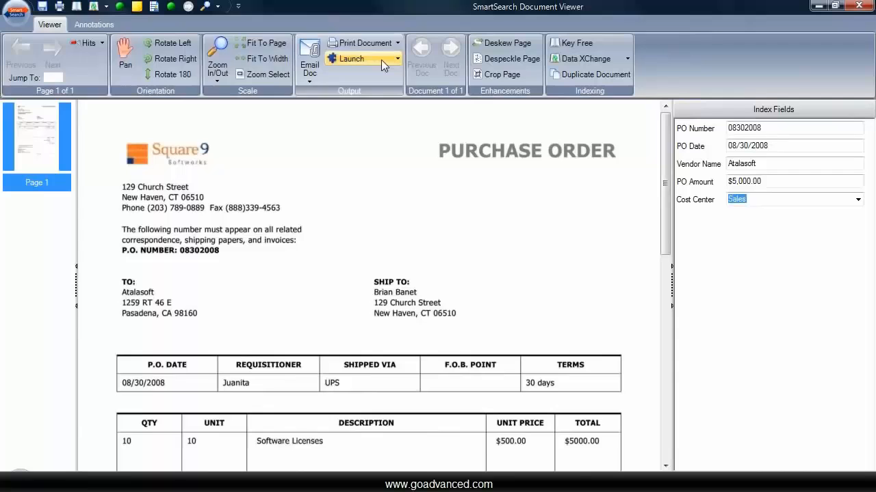
Add a "please review" note beside the ship-to address and a signature above the Authorized by line
{"action": "left_click", "coordinate": [93, 24]}
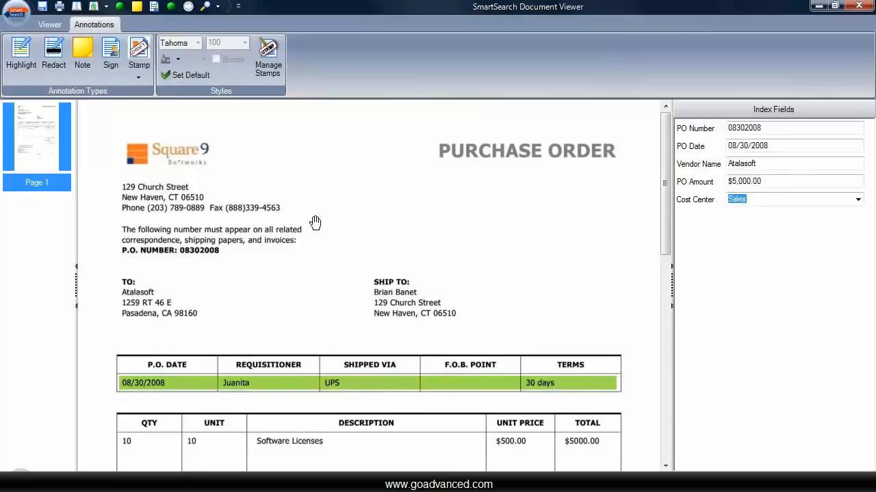
{"action": "mouse_move", "coordinate": [491, 445]}
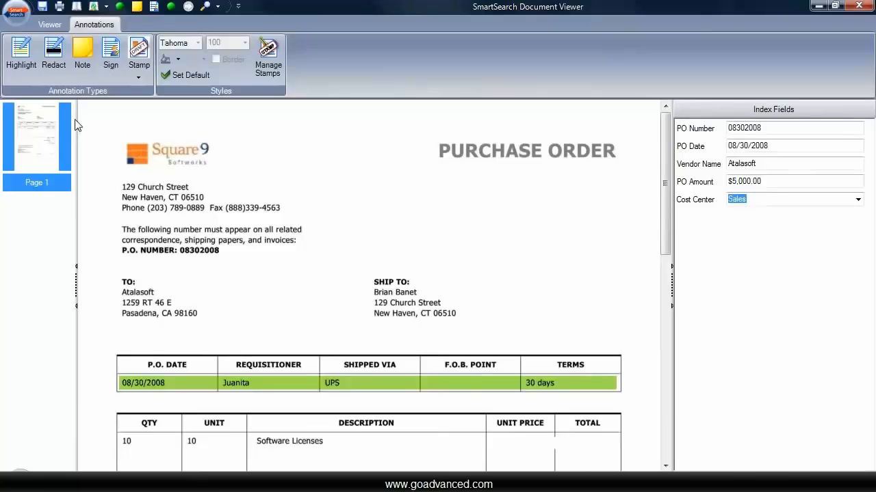
{"action": "left_click_drag", "start_coordinate": [479, 186], "coordinate": [623, 312]}
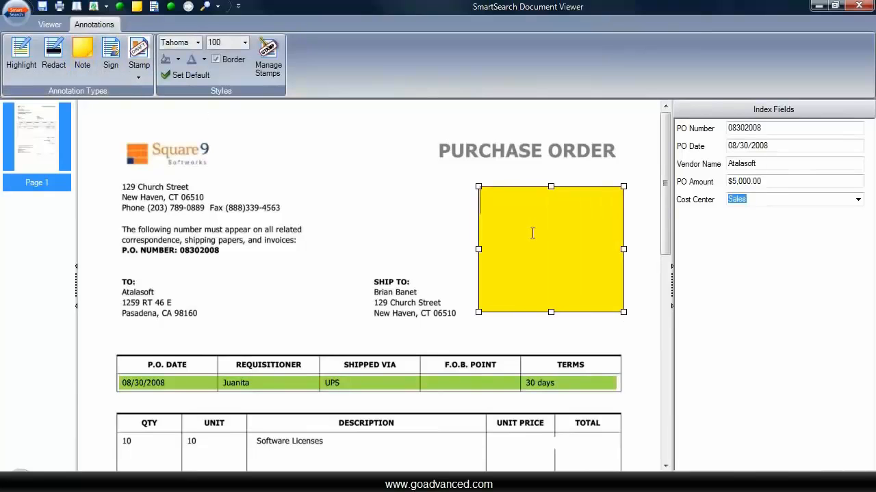
{"action": "type", "text": "please review"}
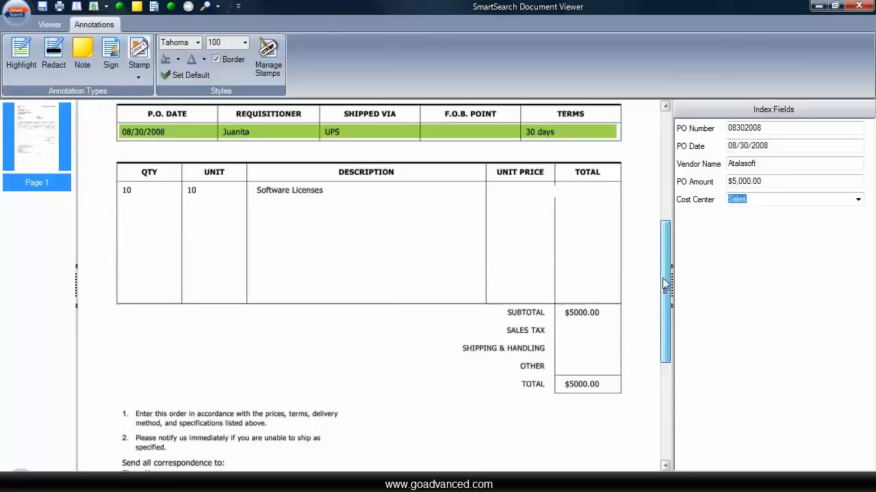
{"action": "scroll", "scroll_direction": "down", "scroll_amount": 3}
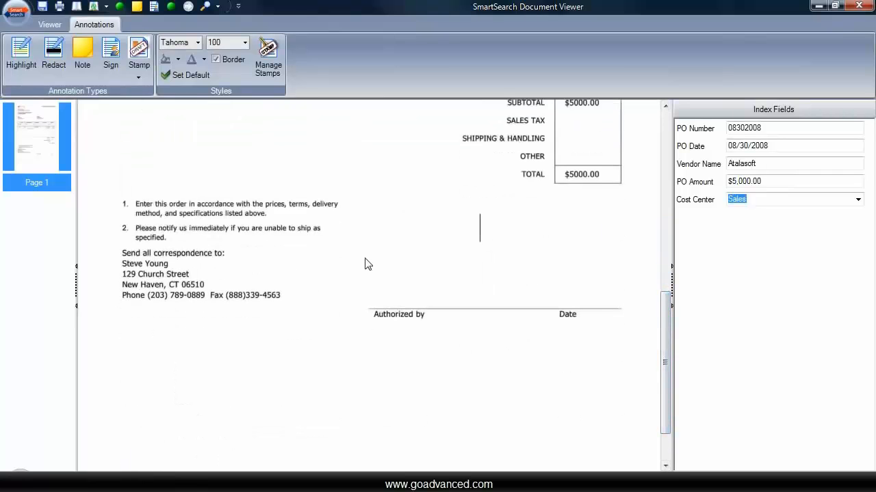
{"action": "left_click", "coordinate": [109, 53]}
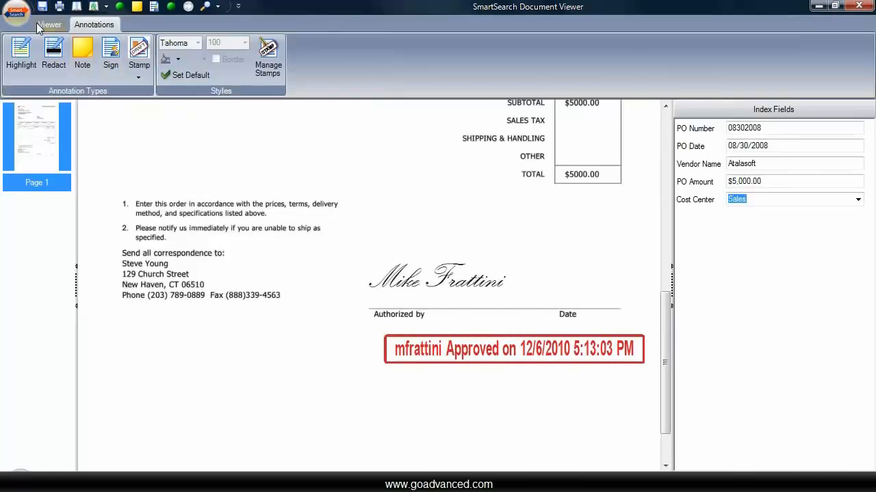
{"action": "left_click", "coordinate": [49, 25]}
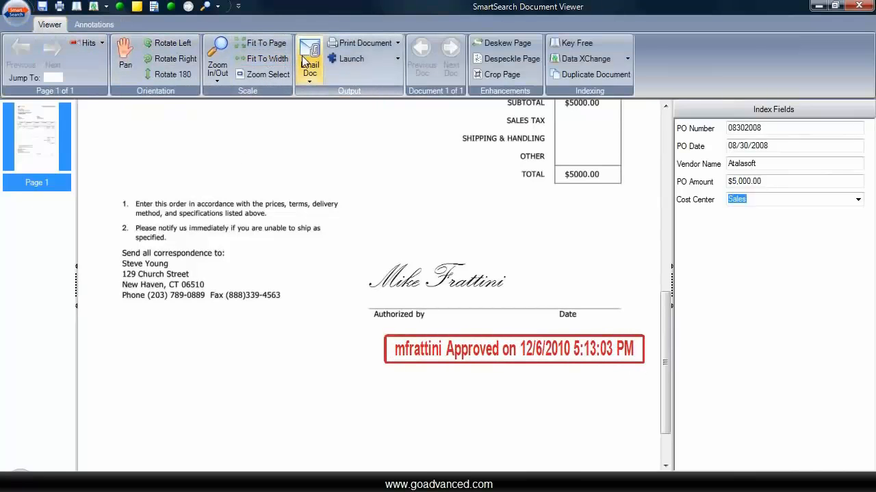
{"action": "mouse_move", "coordinate": [353, 61]}
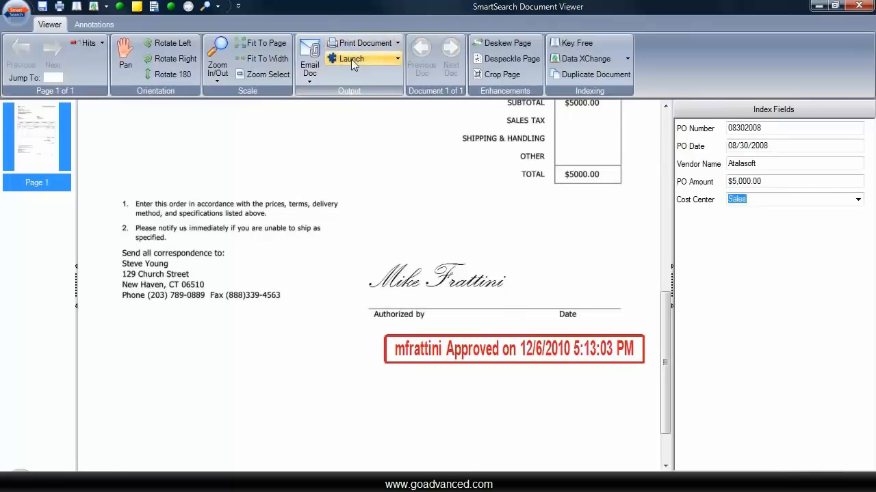
{"action": "left_click", "coordinate": [309, 58]}
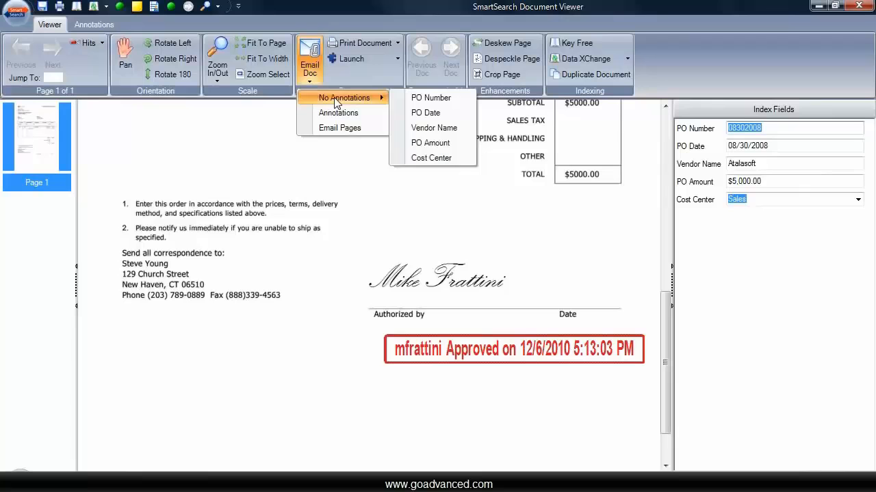
{"action": "mouse_move", "coordinate": [350, 104]}
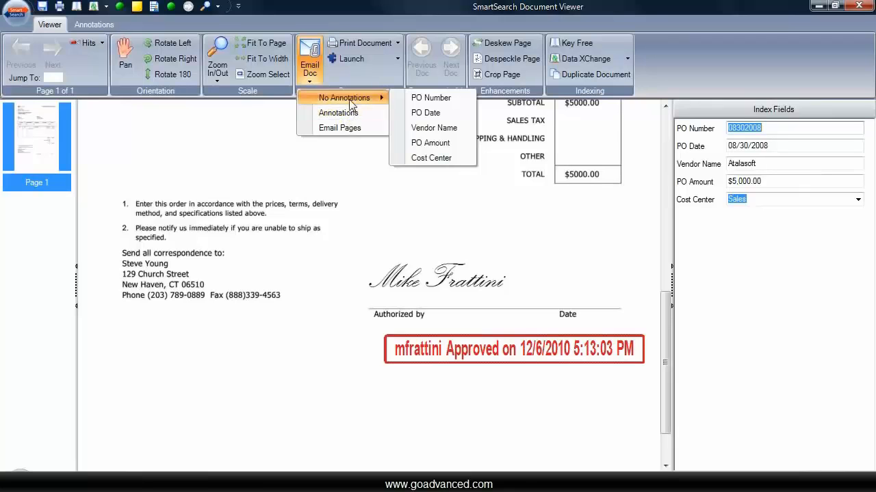
{"action": "mouse_move", "coordinate": [339, 128]}
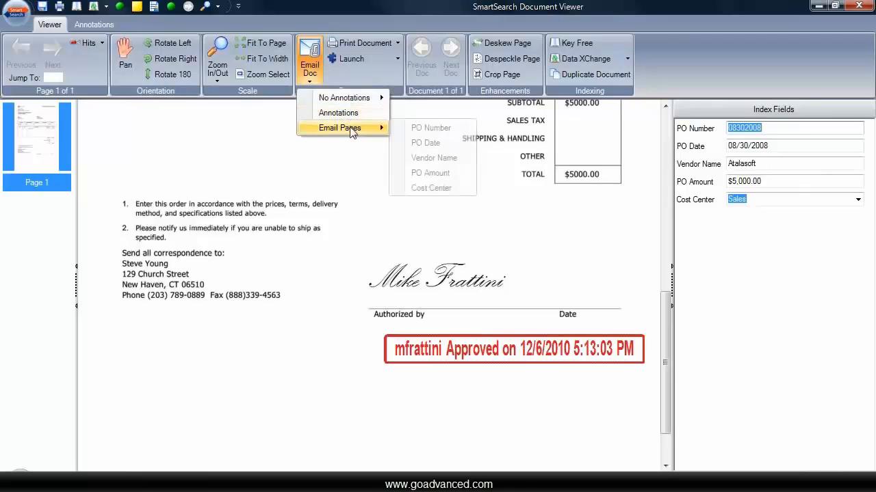
{"action": "mouse_move", "coordinate": [344, 97]}
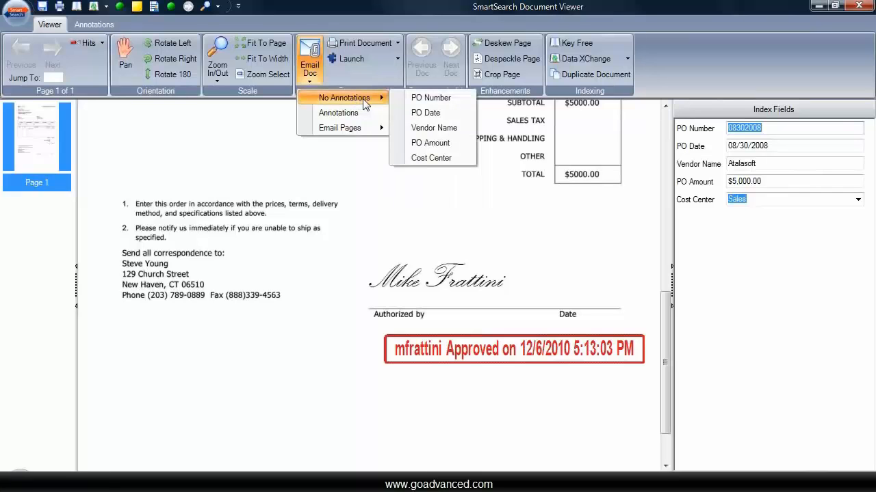
{"action": "mouse_move", "coordinate": [431, 97]}
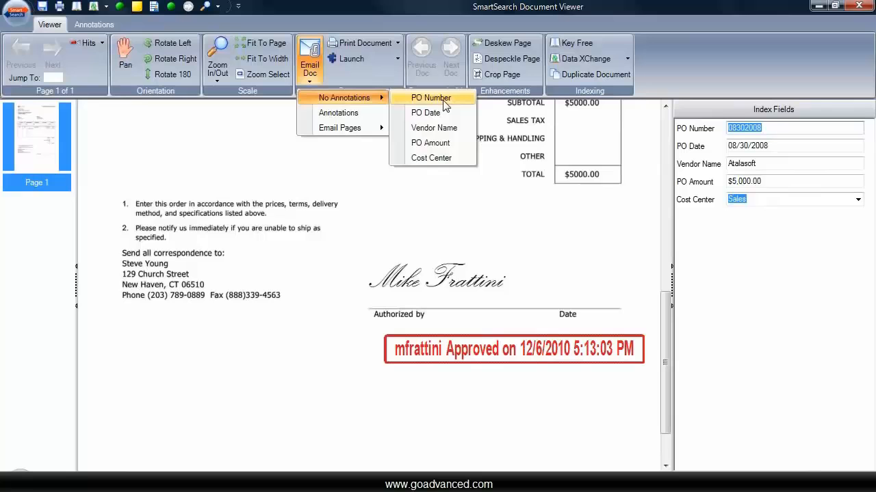
{"action": "left_click", "coordinate": [430, 97]}
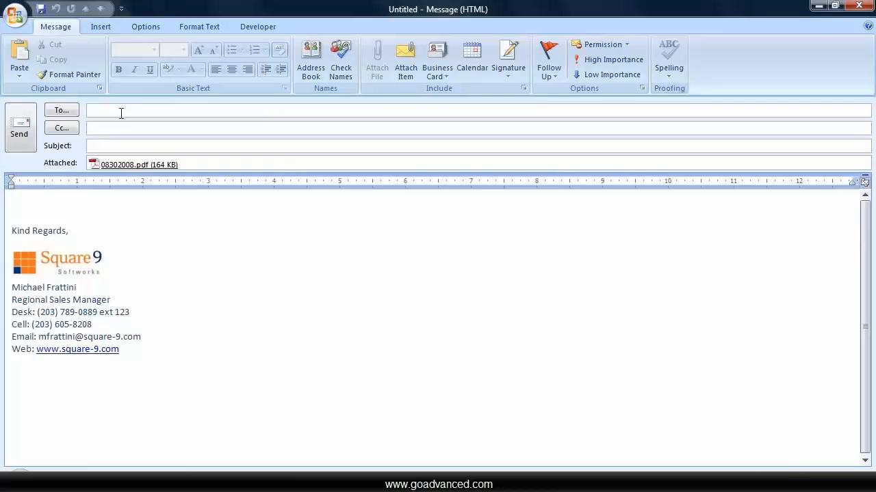
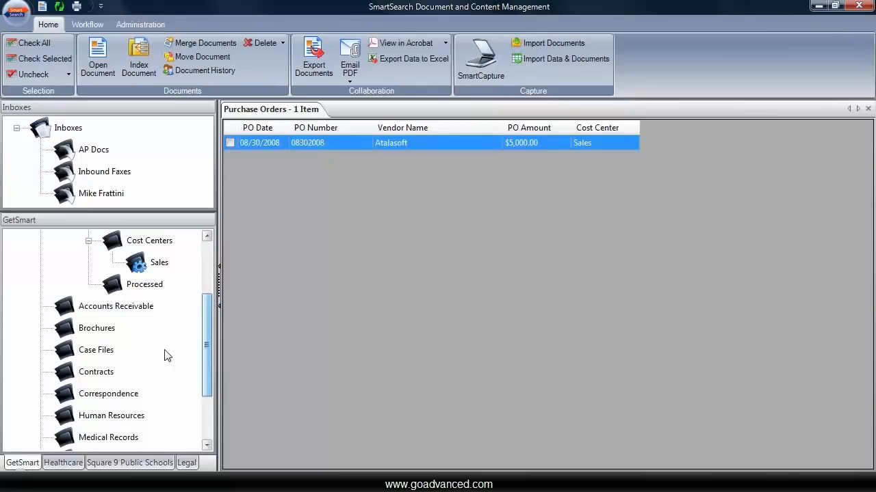
Keyword-search Correspondence for keyfree and open the matching KPI press release
{"action": "left_click", "coordinate": [109, 394]}
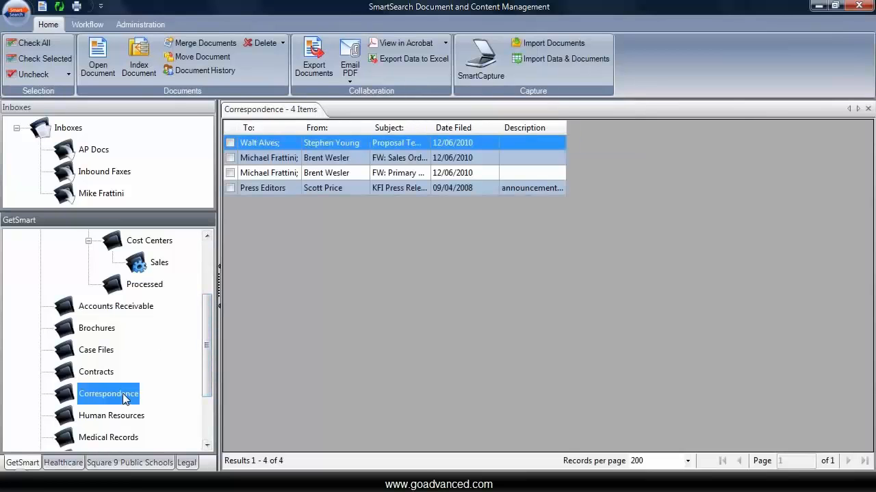
{"action": "mouse_move", "coordinate": [120, 402]}
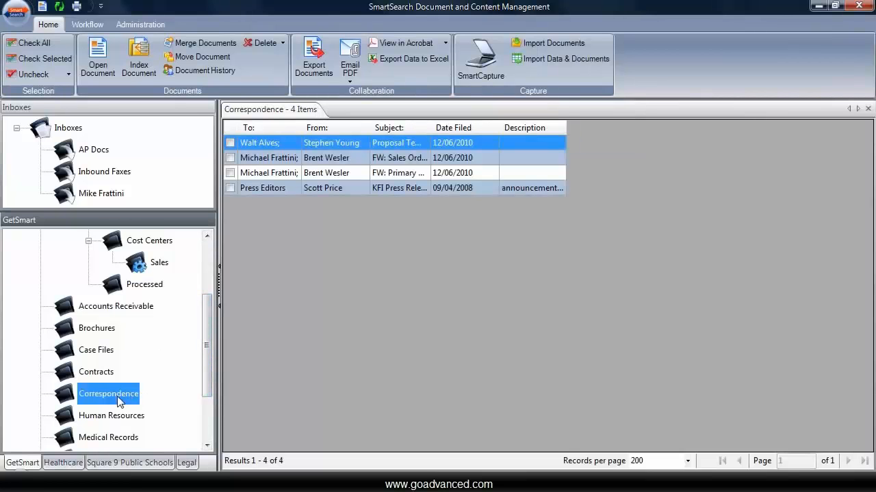
{"action": "right_click", "coordinate": [109, 394]}
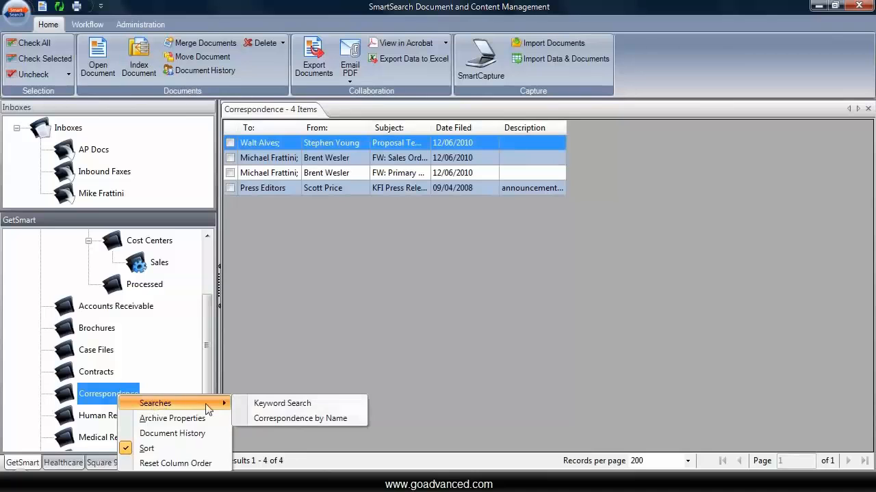
{"action": "left_click", "coordinate": [282, 402]}
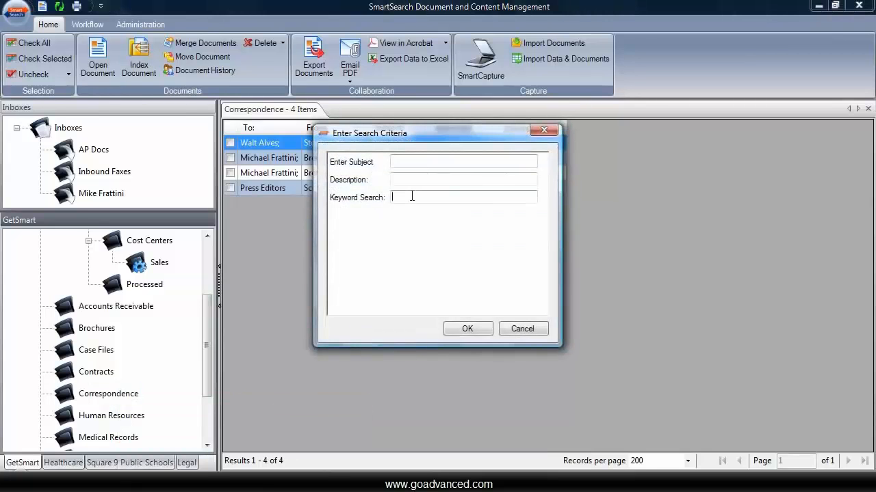
{"action": "type", "text": "keyfree"}
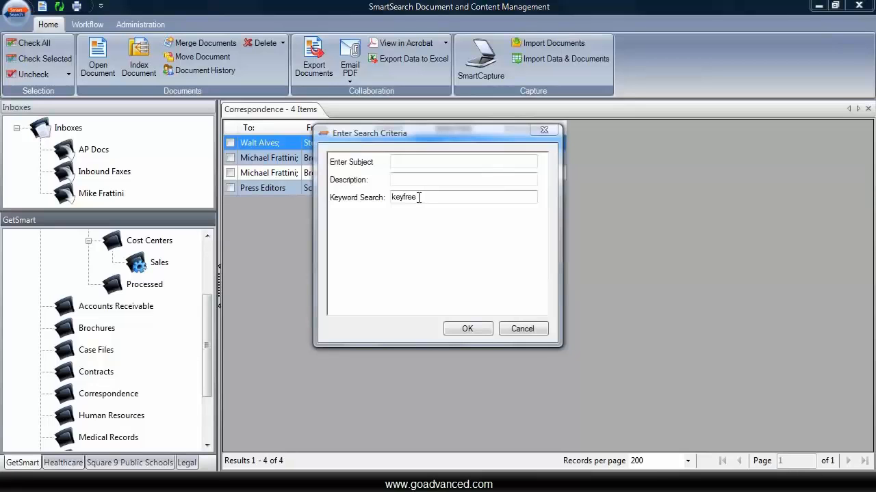
{"action": "left_click", "coordinate": [468, 329]}
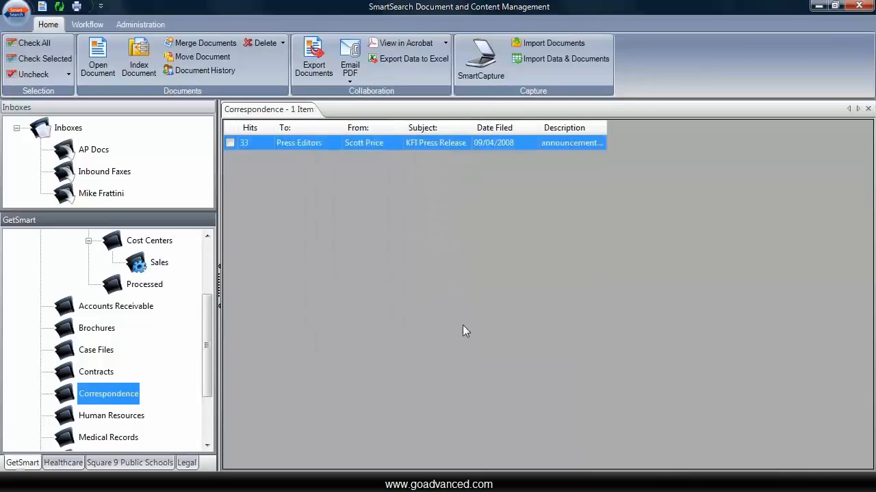
{"action": "mouse_move", "coordinate": [335, 234]}
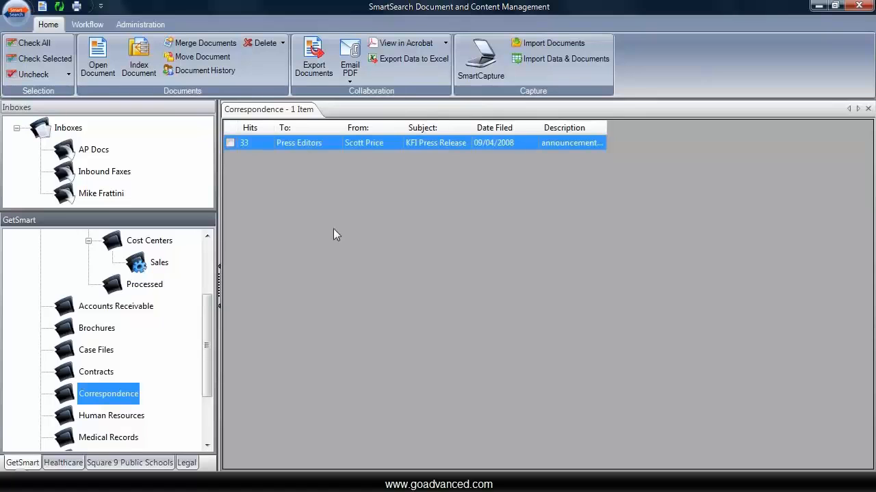
{"action": "mouse_move", "coordinate": [325, 232]}
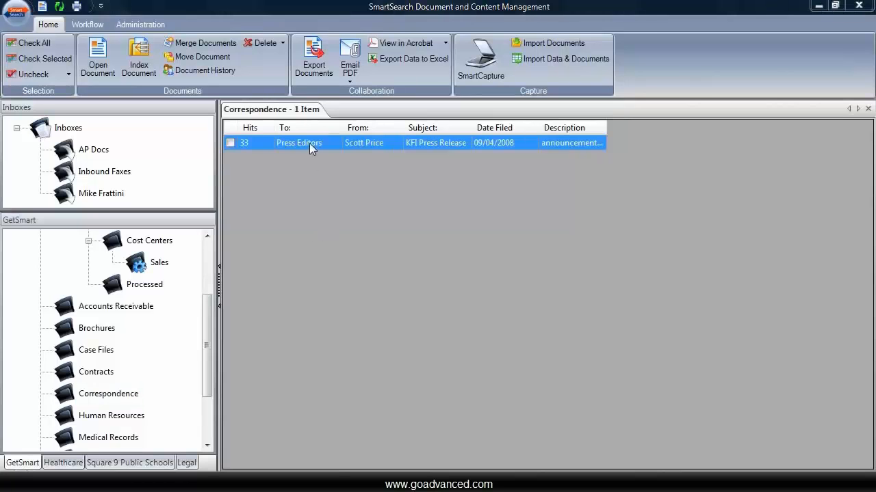
{"action": "double_click", "coordinate": [299, 142]}
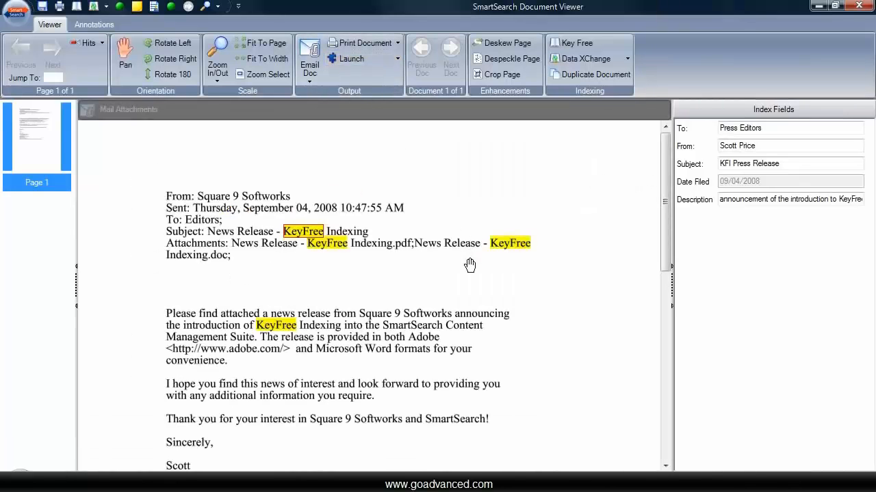
{"action": "mouse_move", "coordinate": [476, 264]}
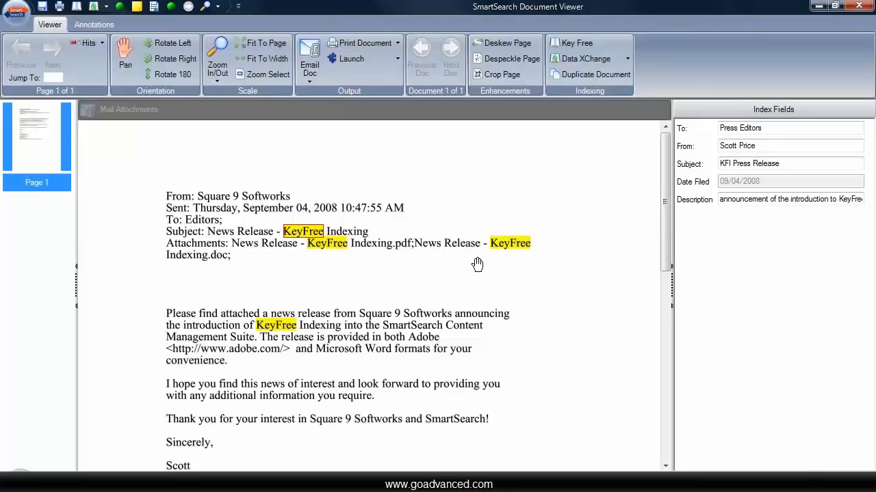
{"action": "mouse_move", "coordinate": [582, 216]}
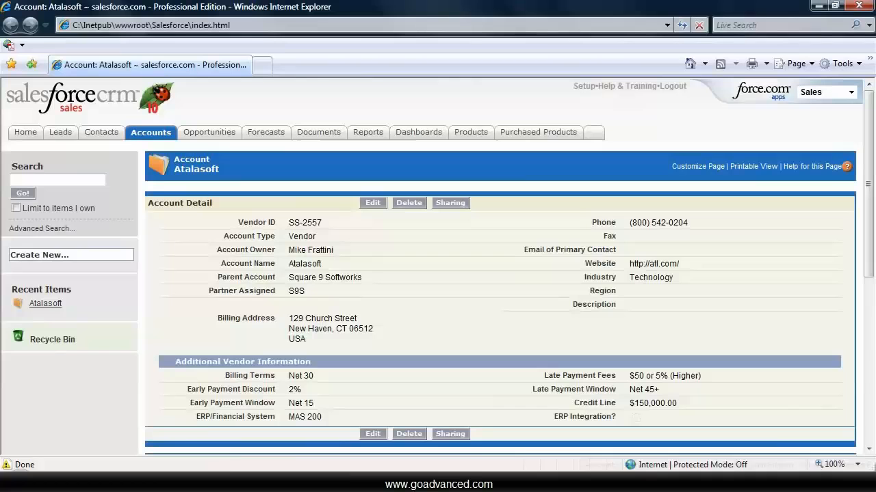
{"action": "mouse_move", "coordinate": [774, 260]}
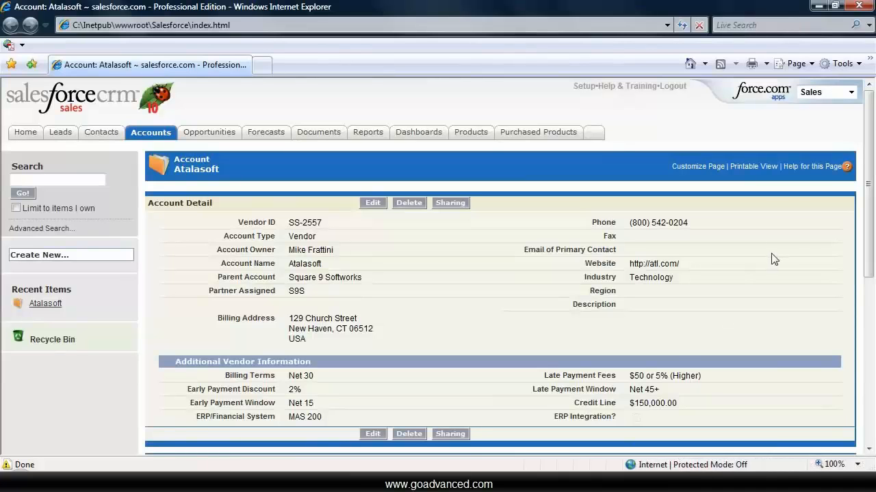
{"action": "mouse_move", "coordinate": [869, 126]}
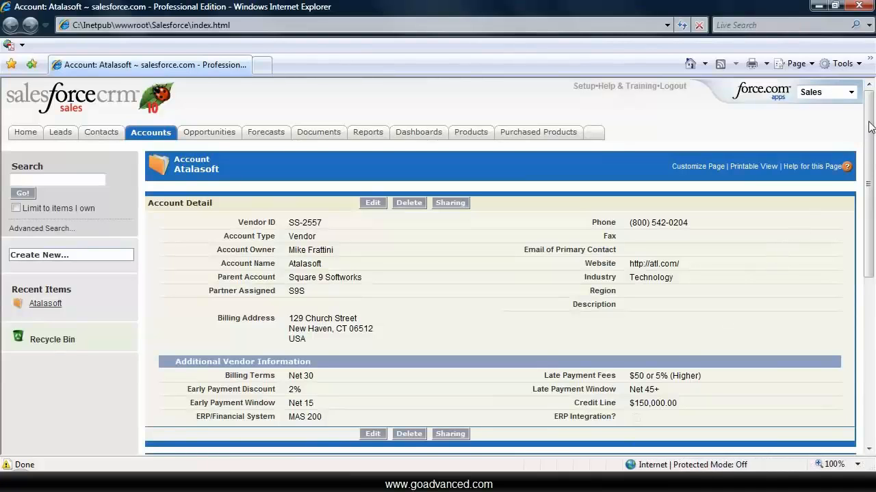
Scroll the Atalasoft account page down to its Purchased Products
{"action": "scroll", "scroll_direction": "down", "scroll_amount": 3}
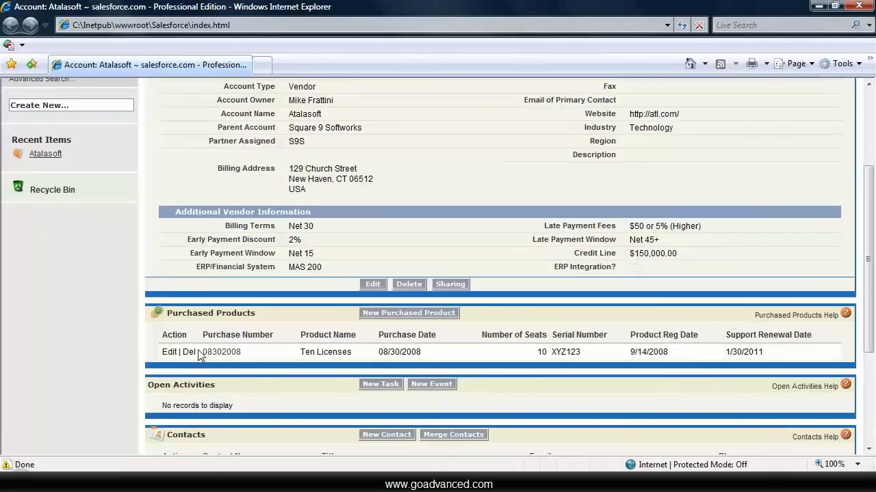
{"action": "mouse_move", "coordinate": [226, 344]}
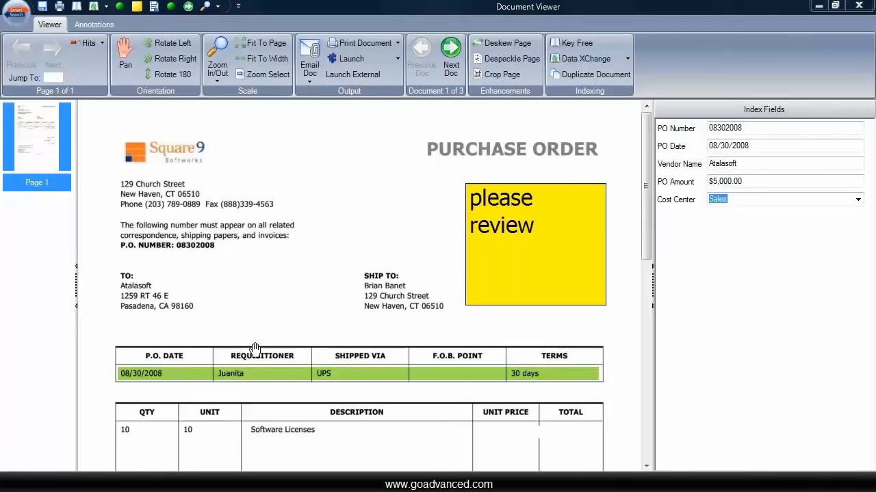
{"action": "mouse_move", "coordinate": [261, 350]}
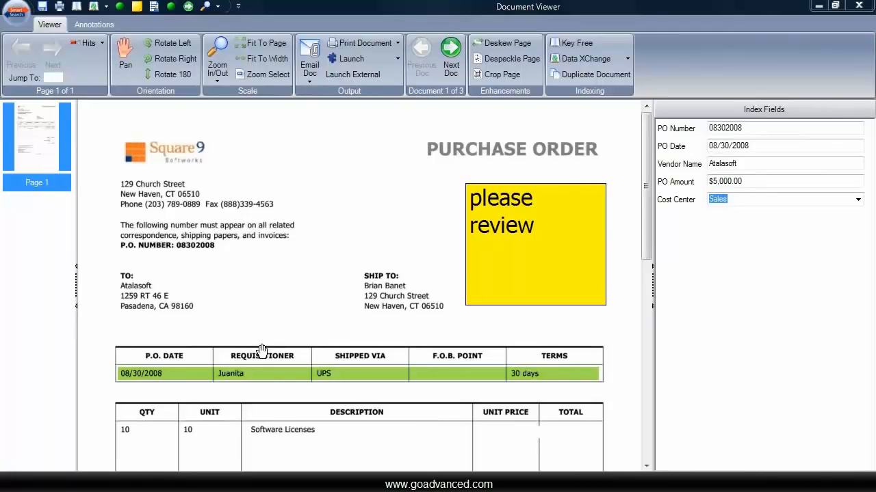
{"action": "mouse_move", "coordinate": [341, 243]}
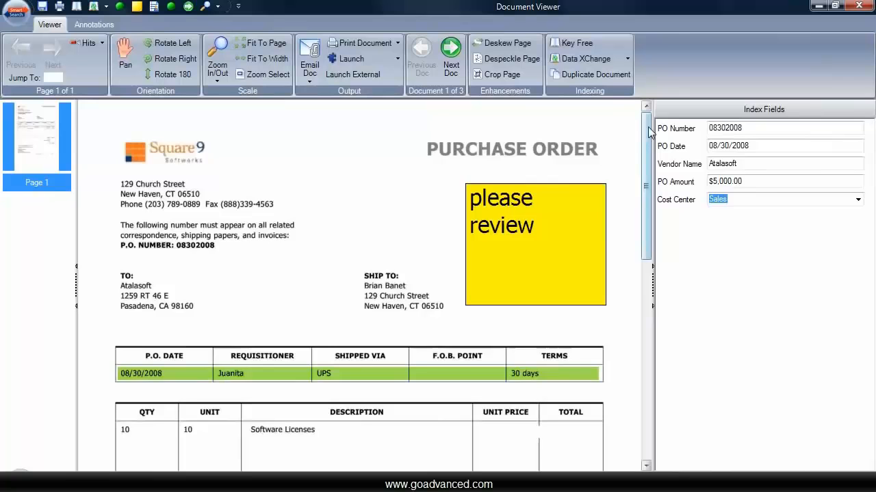
Scroll to the purchase order's approval stamp and advance to the related packaging slip
{"action": "scroll", "scroll_direction": "down", "scroll_amount": 3}
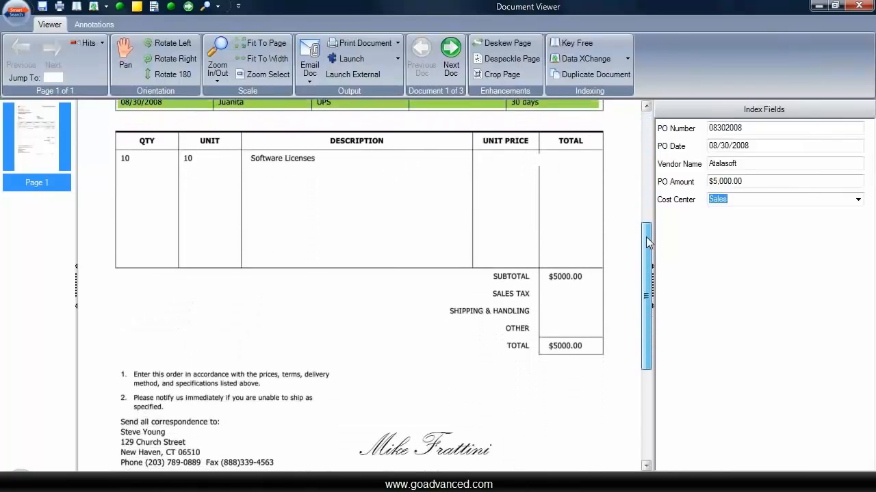
{"action": "scroll", "scroll_direction": "down", "scroll_amount": 3}
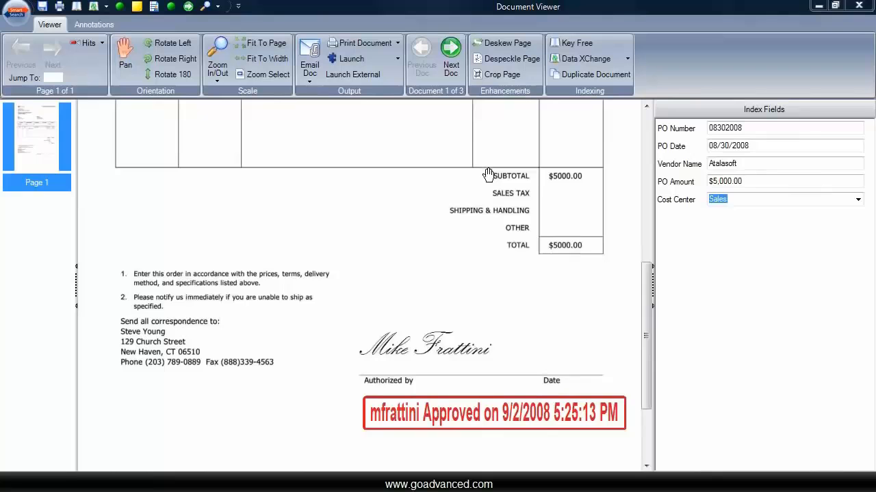
{"action": "left_click", "coordinate": [450, 52]}
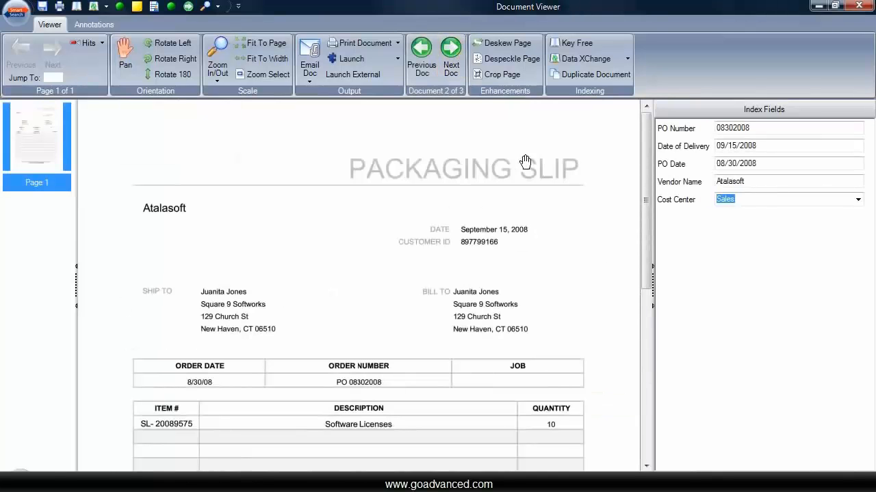
{"action": "mouse_move", "coordinate": [572, 217]}
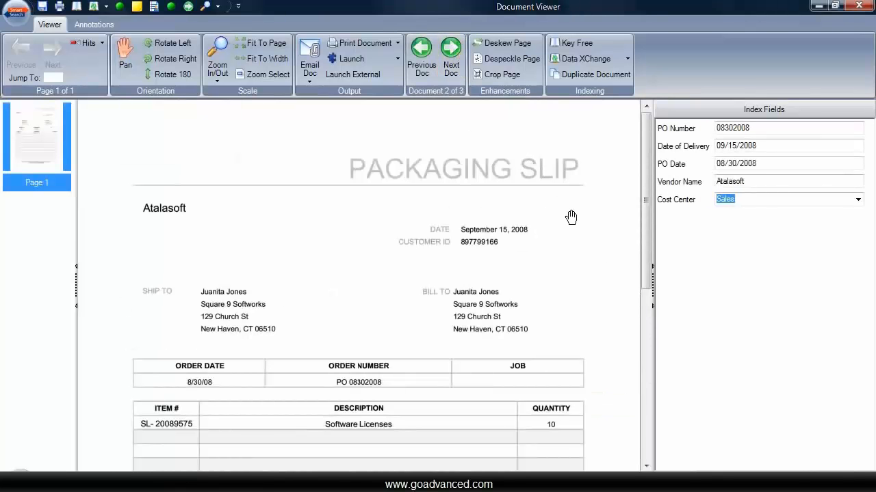
{"action": "mouse_move", "coordinate": [569, 219]}
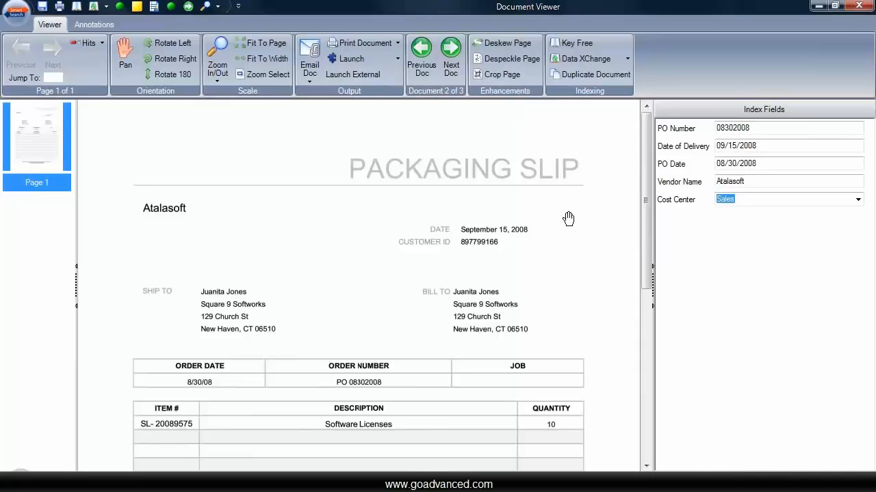
{"action": "mouse_move", "coordinate": [578, 226]}
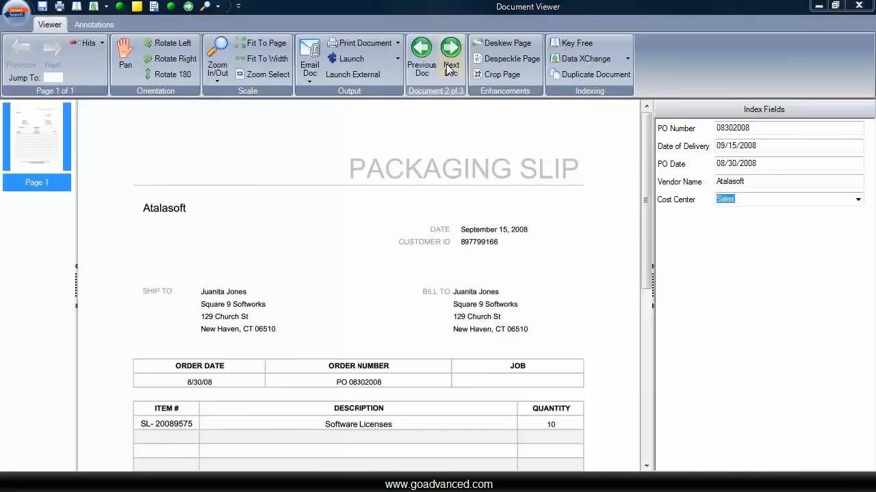
Approve the Atalasoft invoice through its workflow action so it leaves the pending queue
{"action": "left_click", "coordinate": [450, 52]}
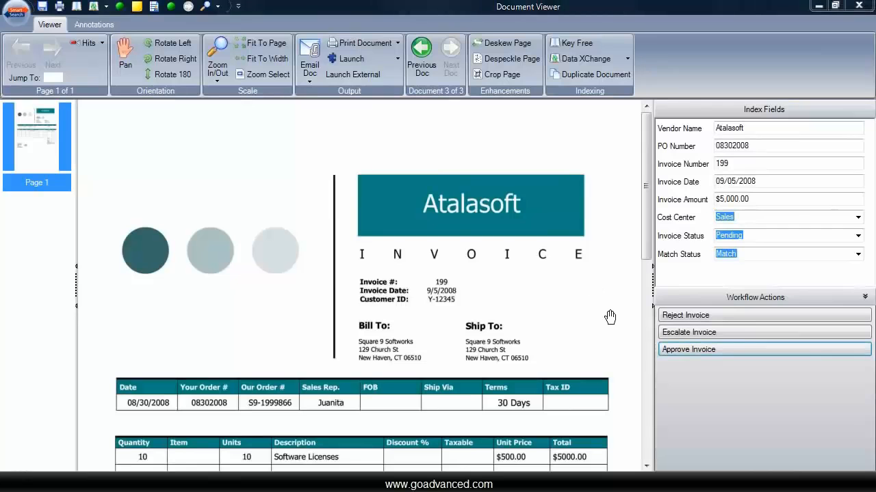
{"action": "mouse_move", "coordinate": [607, 314]}
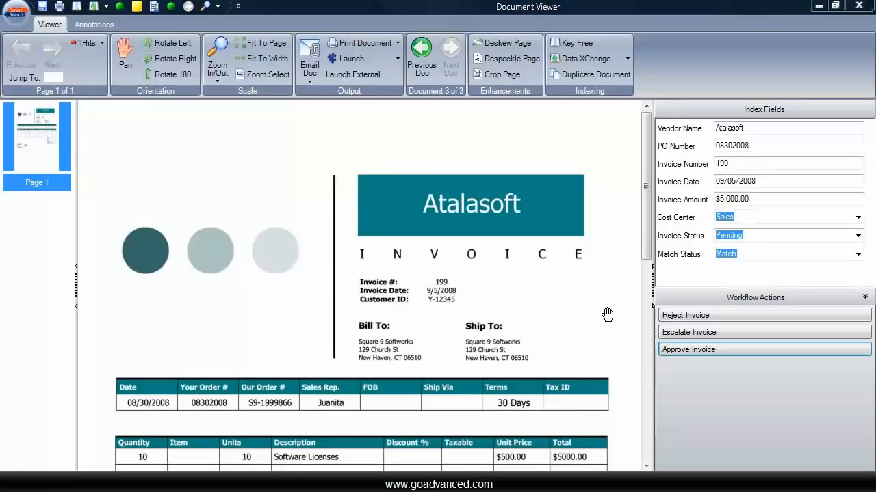
{"action": "mouse_move", "coordinate": [704, 308]}
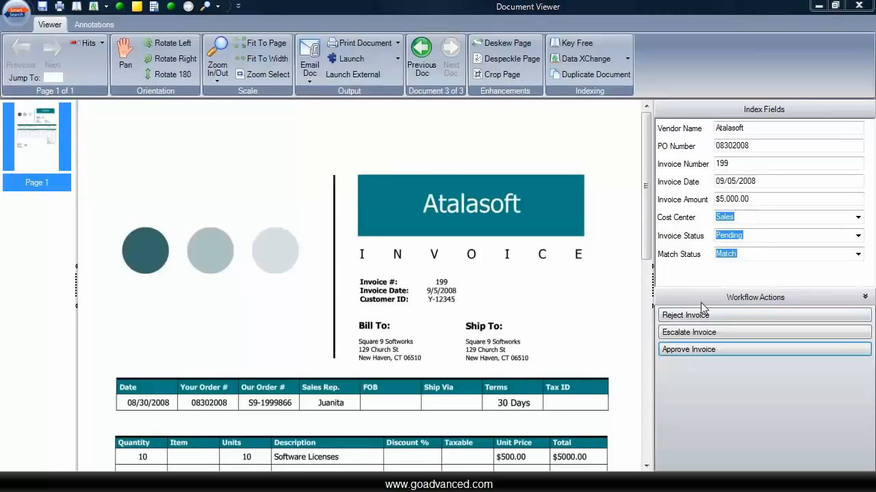
{"action": "mouse_move", "coordinate": [712, 349]}
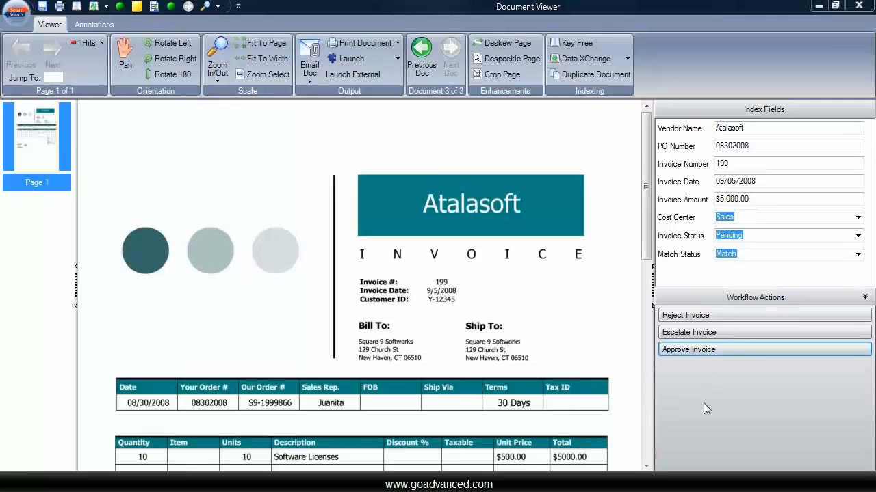
{"action": "mouse_move", "coordinate": [709, 402]}
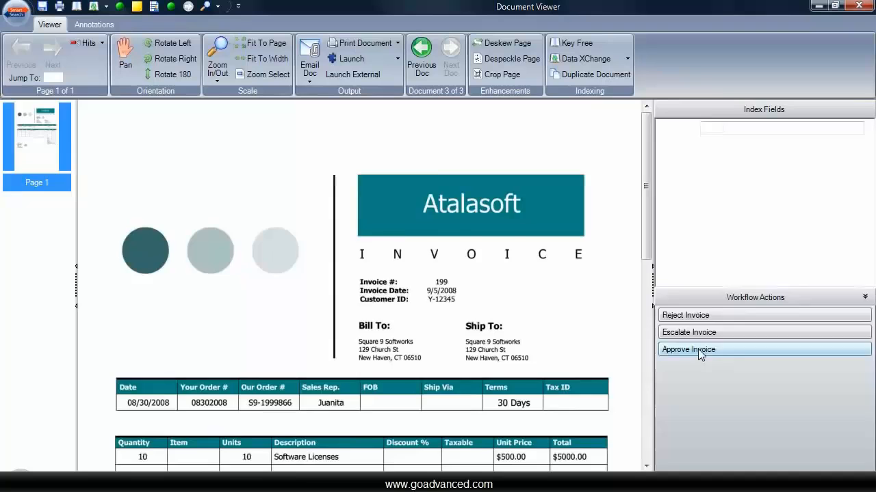
{"action": "left_click", "coordinate": [688, 350]}
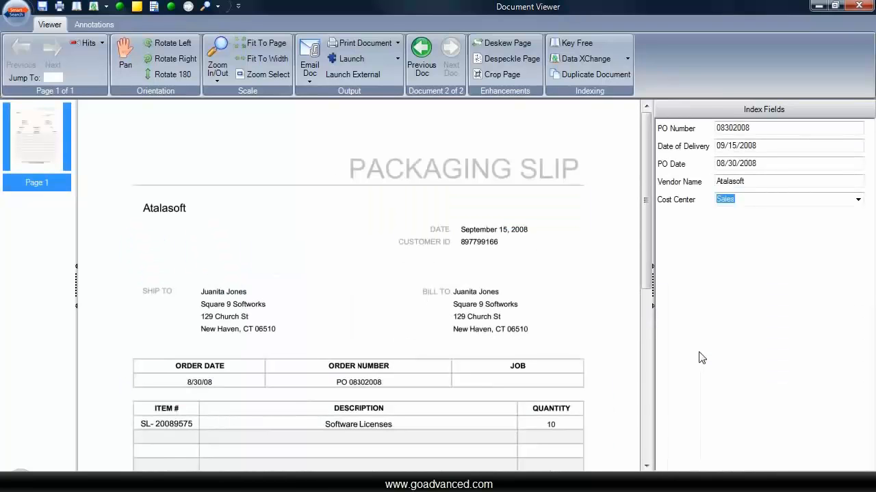
{"action": "mouse_move", "coordinate": [712, 353]}
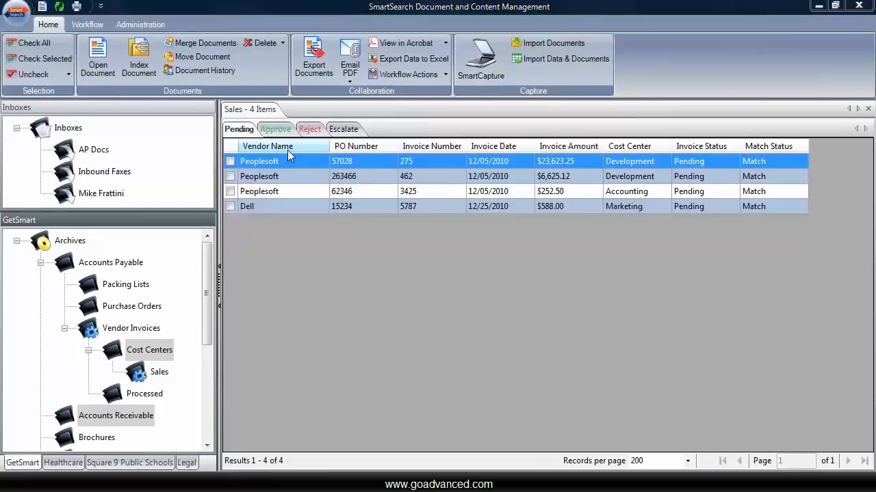
Switch the results grid from pending to approved invoices (WB Mason and LL Bean)
{"action": "left_click", "coordinate": [312, 129]}
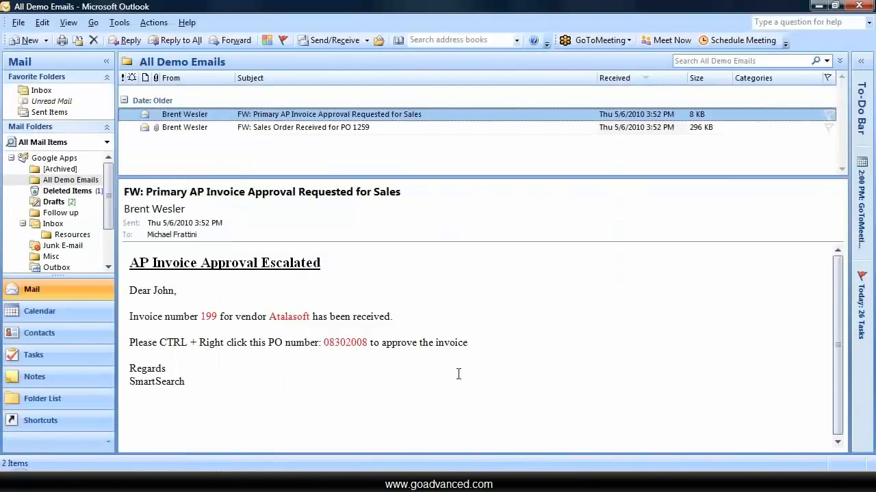
{"action": "mouse_move", "coordinate": [372, 392]}
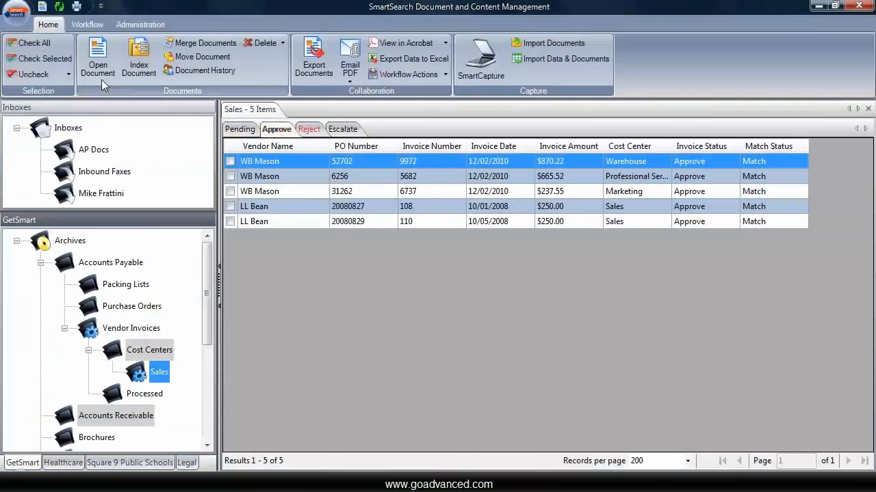
Export the approved invoices list as 'approved invoices report.csv' and have it opened in Excel
{"action": "left_click", "coordinate": [27, 43]}
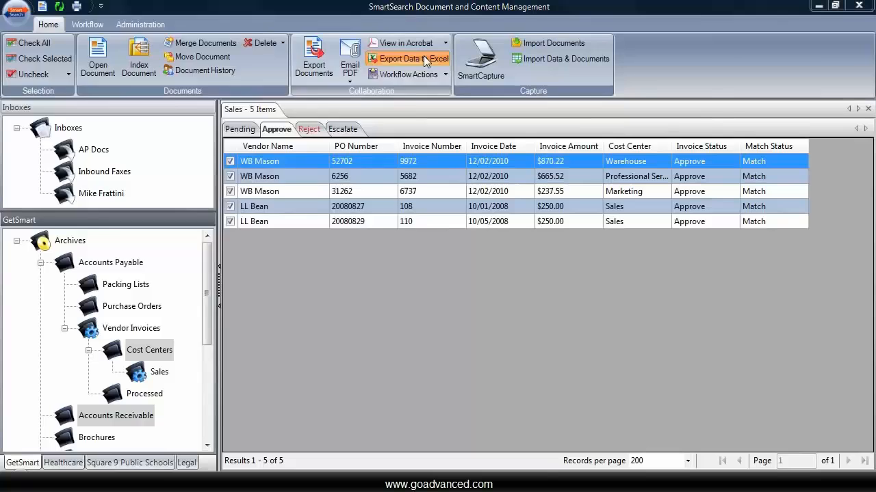
{"action": "left_click", "coordinate": [405, 58]}
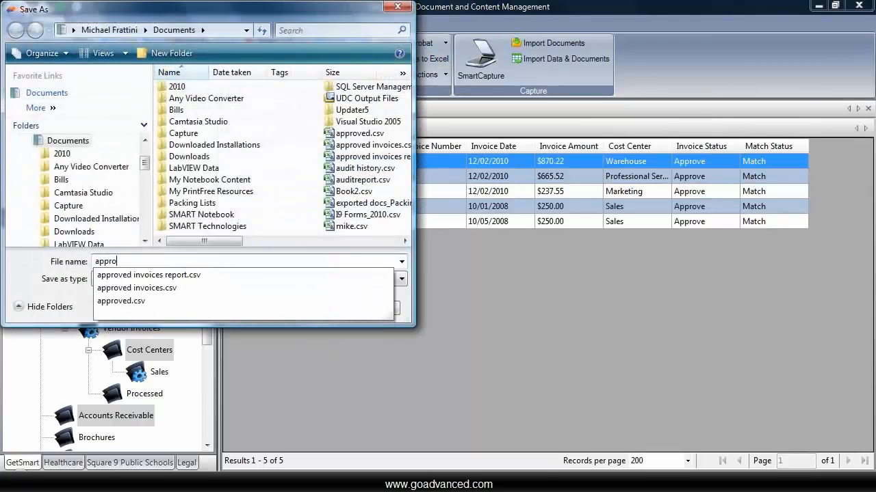
{"action": "left_click", "coordinate": [147, 274]}
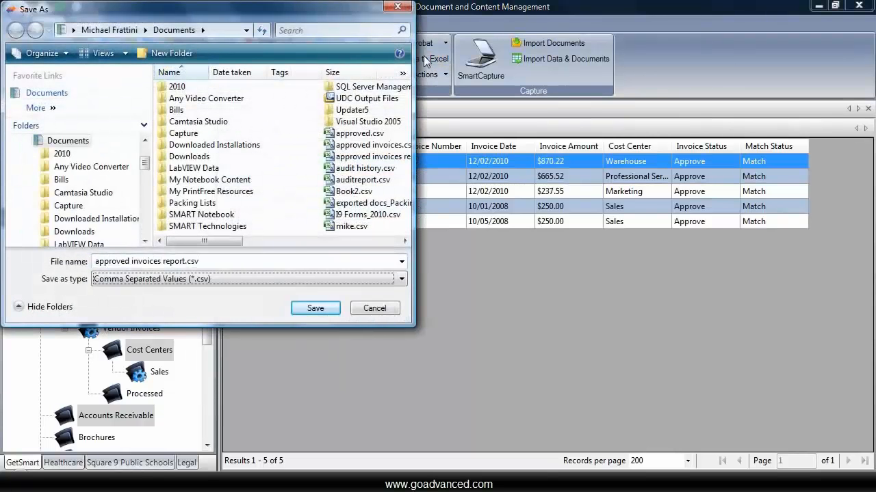
{"action": "left_click", "coordinate": [315, 308]}
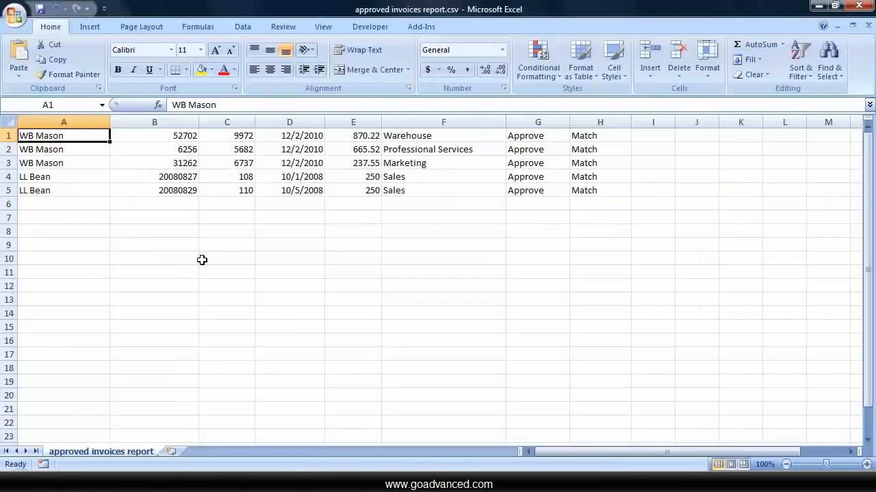
{"action": "mouse_move", "coordinate": [369, 200]}
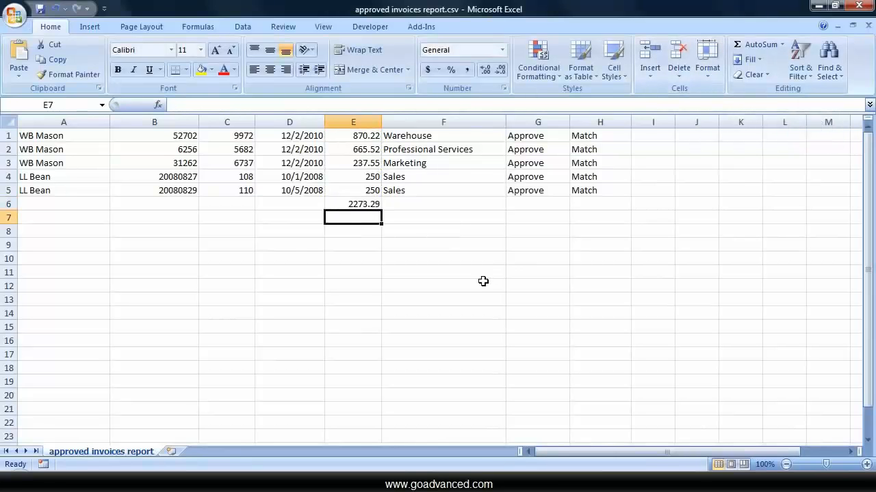
Save a copy as an Excel workbook into the SmartSearch FileXChange Reports archive
{"action": "left_click", "coordinate": [15, 15]}
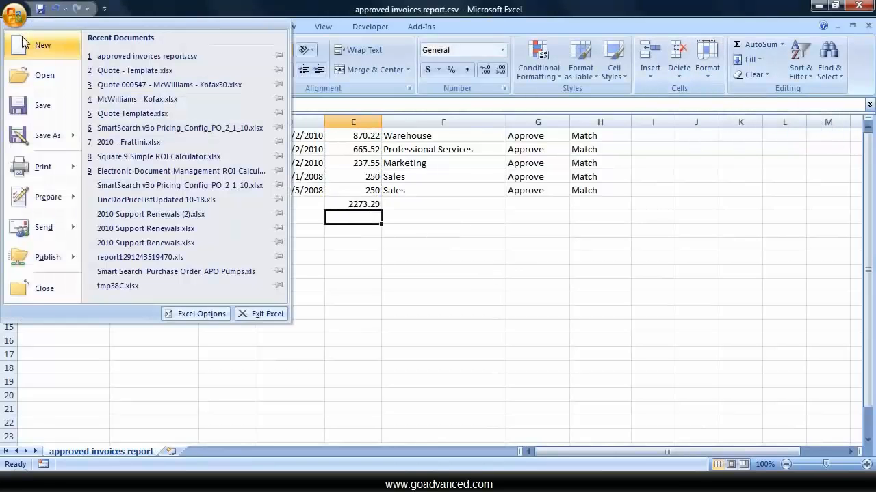
{"action": "left_click", "coordinate": [48, 135]}
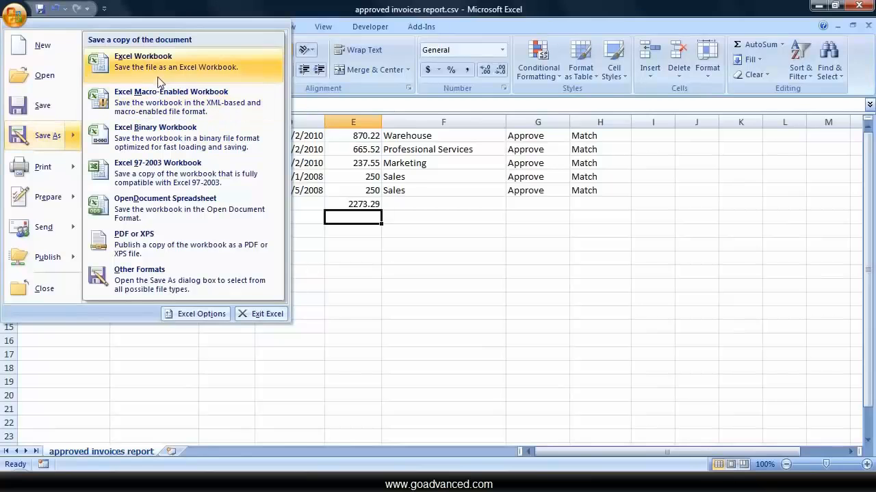
{"action": "mouse_move", "coordinate": [164, 69]}
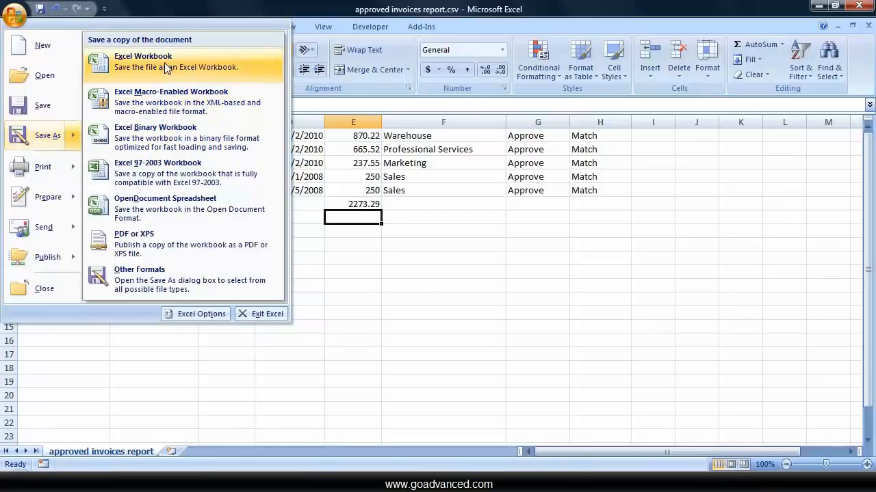
{"action": "left_click", "coordinate": [143, 61]}
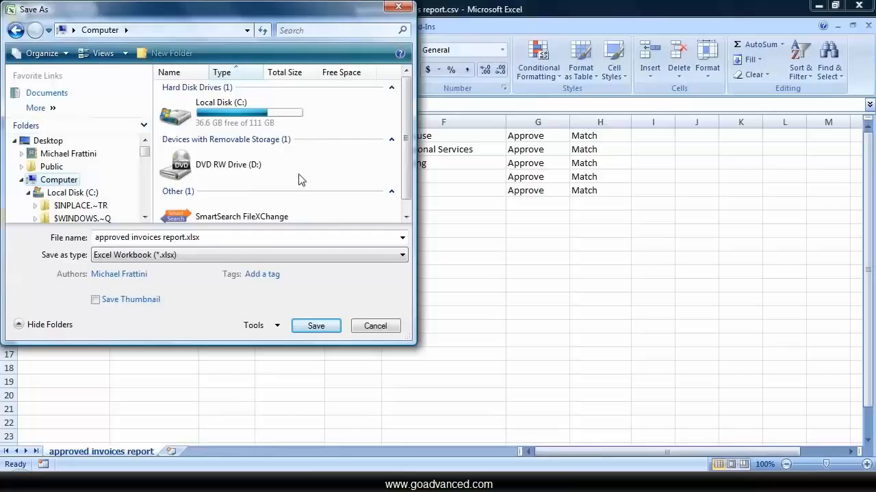
{"action": "mouse_move", "coordinate": [239, 212]}
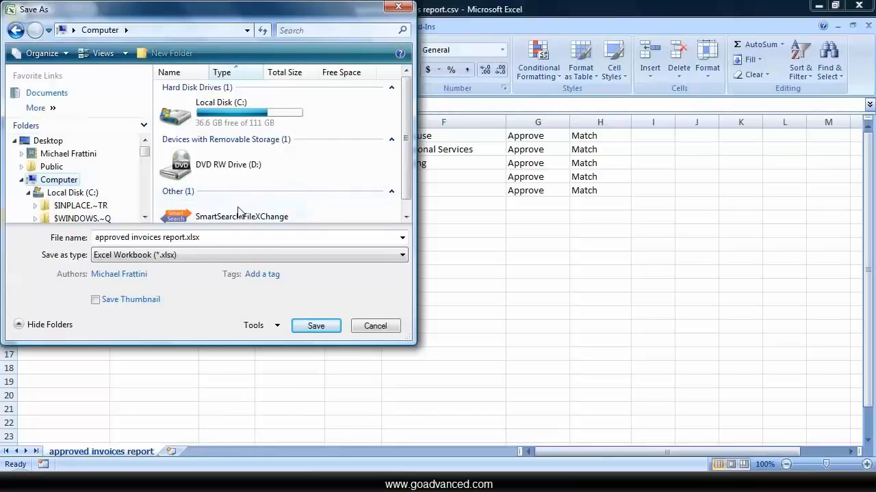
{"action": "double_click", "coordinate": [241, 216]}
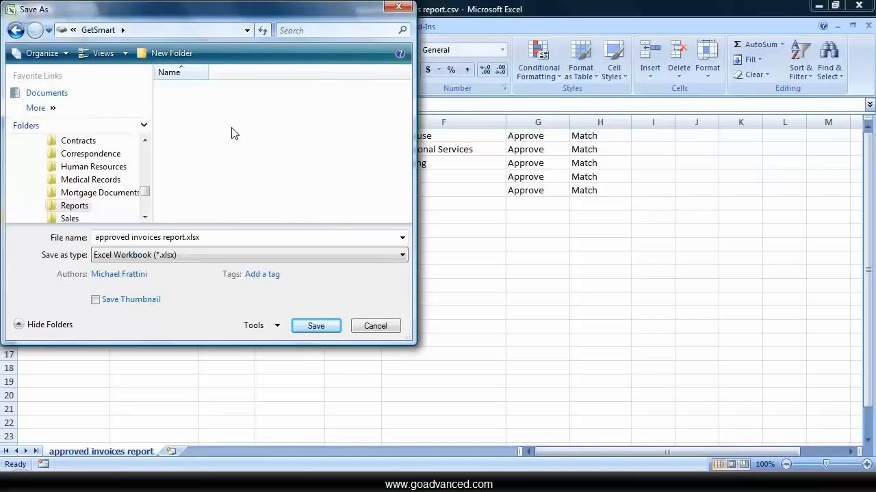
{"action": "left_click", "coordinate": [315, 325]}
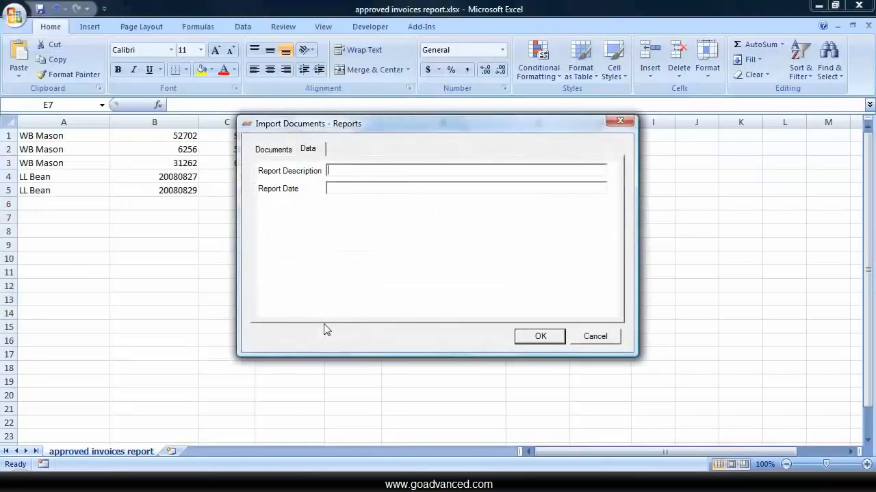
Describe the report as approved invoices dated 12/5/2010 and confirm the import
{"action": "type", "text": "approved invoices"}
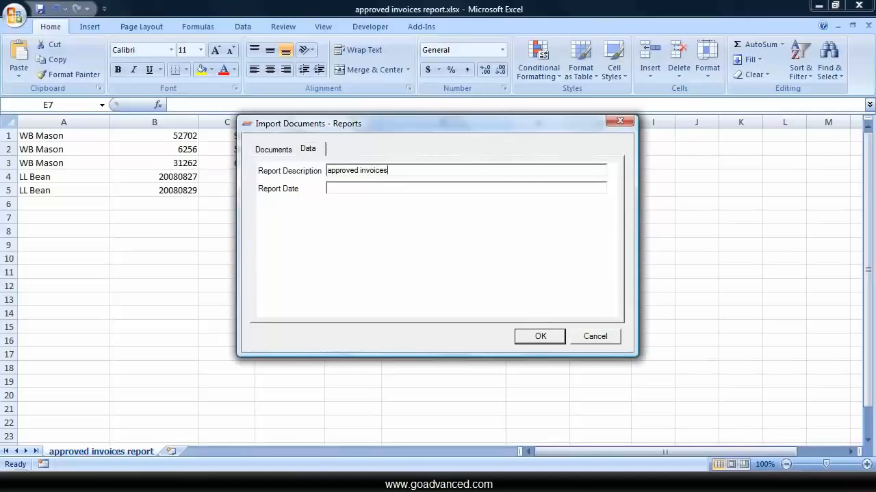
{"action": "type", "text": "12/5/"}
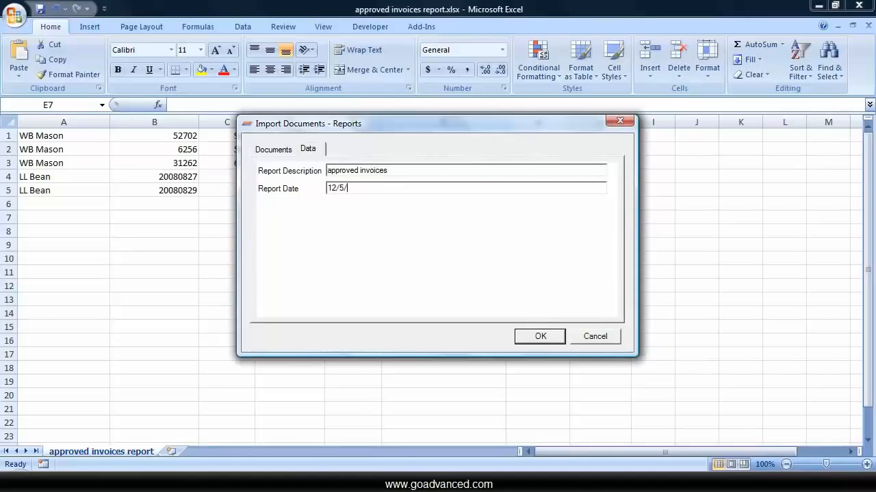
{"action": "type", "text": "2010"}
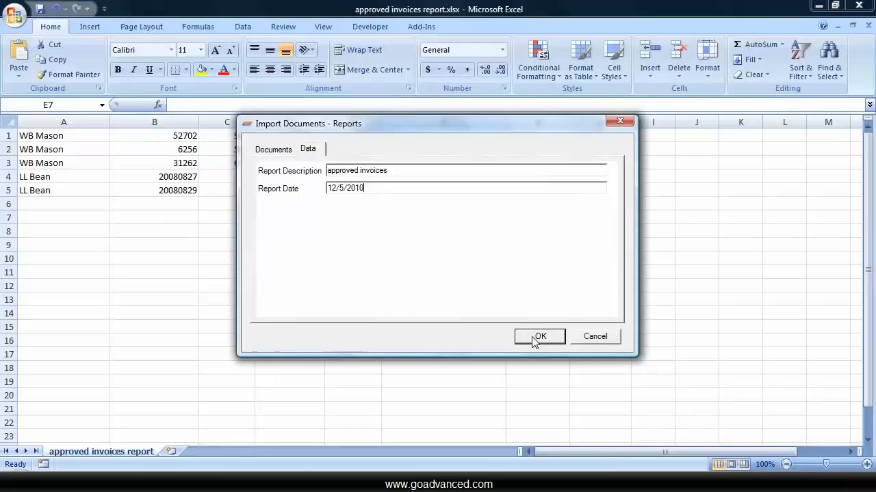
{"action": "left_click", "coordinate": [539, 336]}
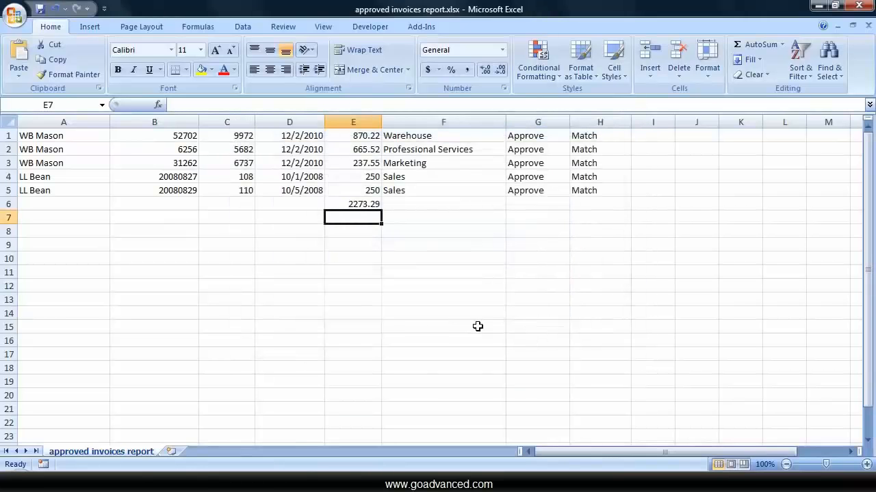
{"action": "mouse_move", "coordinate": [318, 442]}
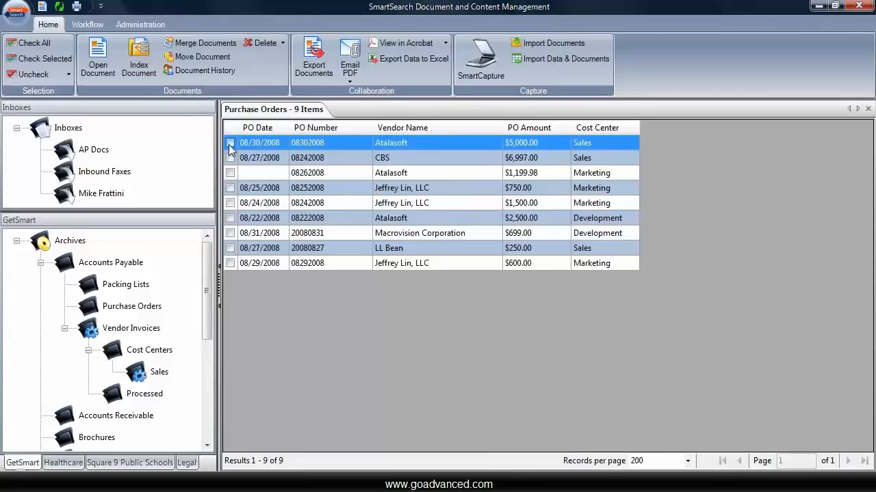
Select the 08/30/2008 Atalasoft purchase order to display its audit log
{"action": "left_click", "coordinate": [205, 72]}
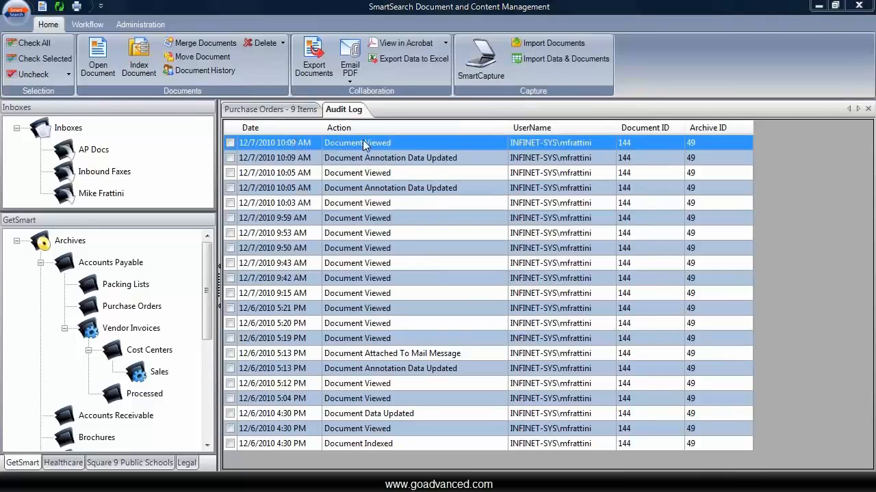
{"action": "mouse_move", "coordinate": [424, 281]}
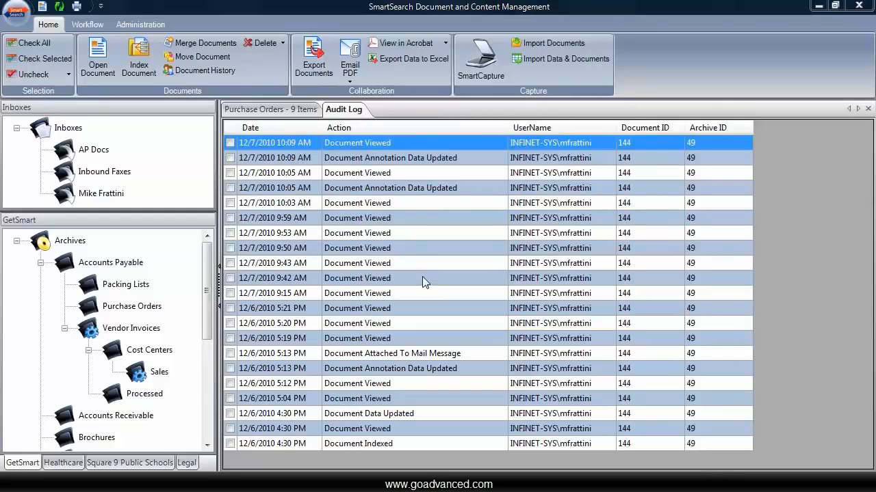
{"action": "mouse_move", "coordinate": [609, 163]}
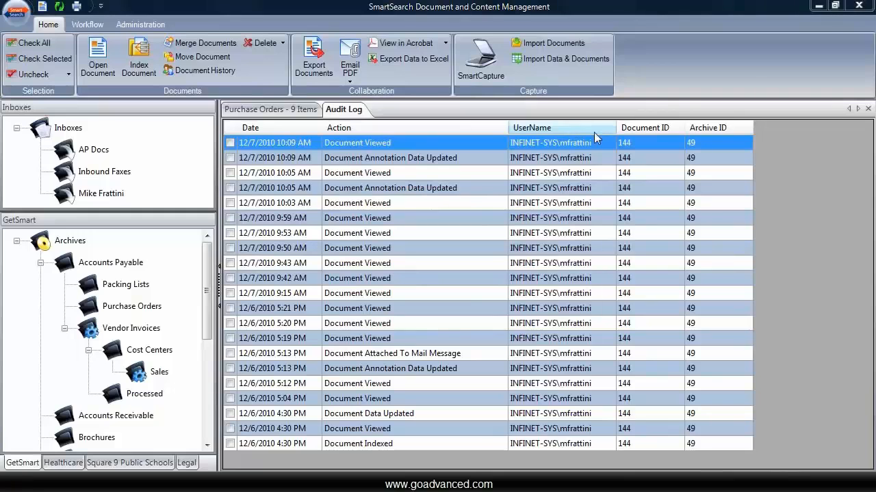
{"action": "mouse_move", "coordinate": [610, 159]}
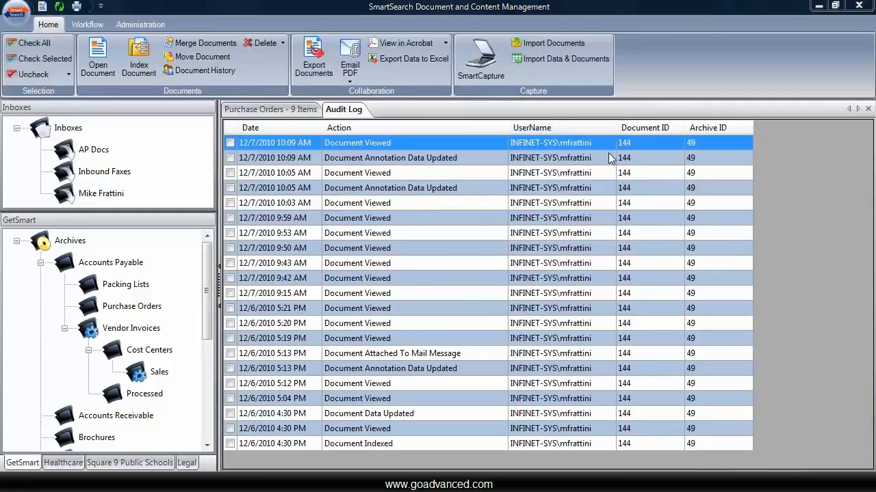
{"action": "mouse_move", "coordinate": [618, 170]}
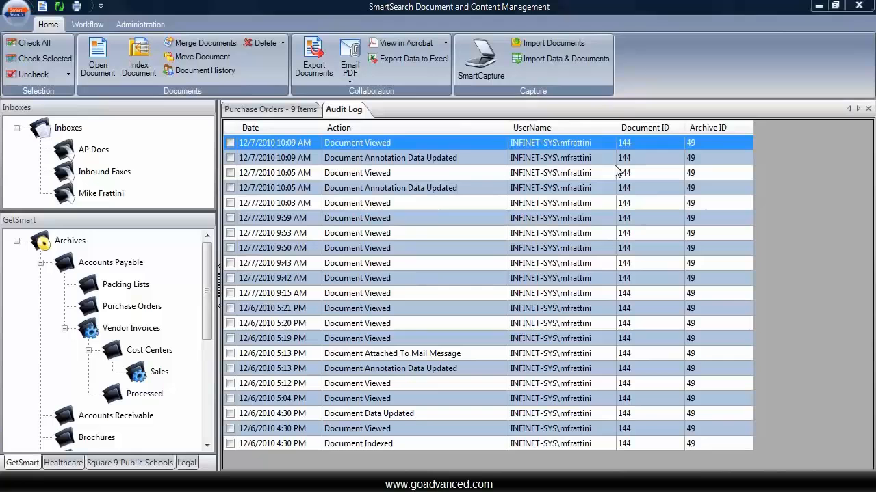